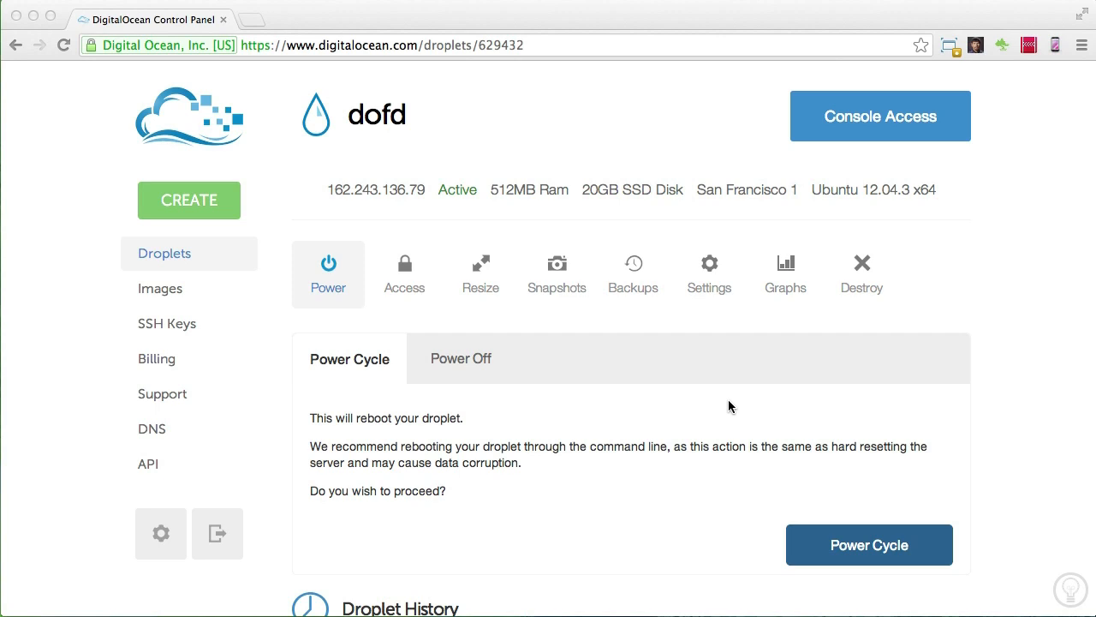
{"action": "mouse_move", "coordinate": [346, 202]}
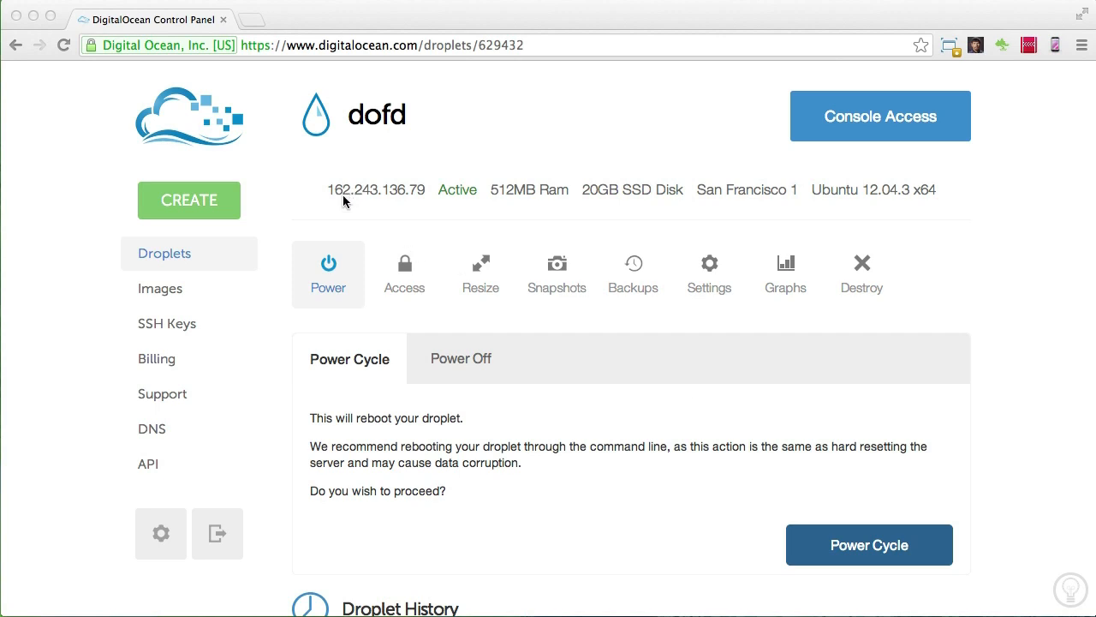
{"action": "mouse_move", "coordinate": [411, 192]}
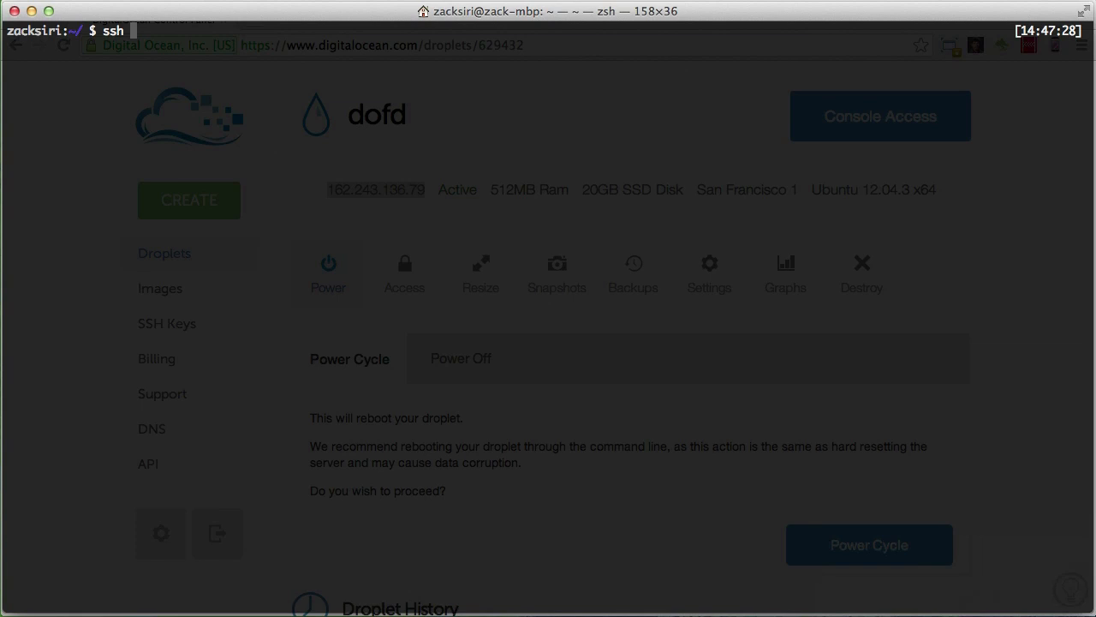
Step: SSH into 162.243.136.79 as root, answering yes to the host key prompt
{"action": "type", "text": "root@162.243.136.79"}
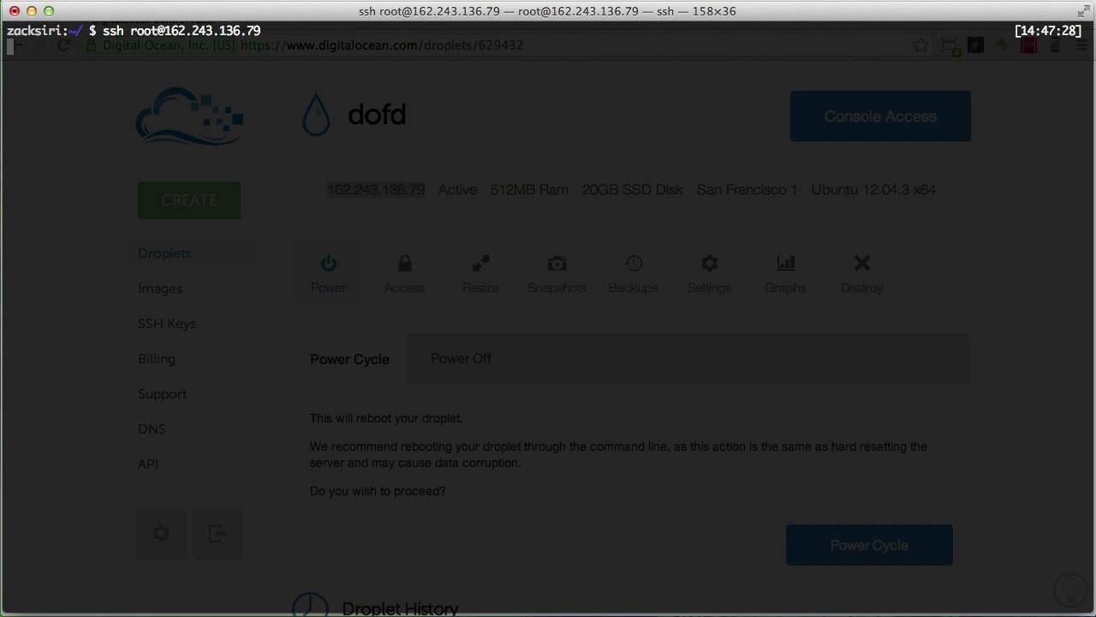
{"action": "type", "text": "yes/no)? ye"}
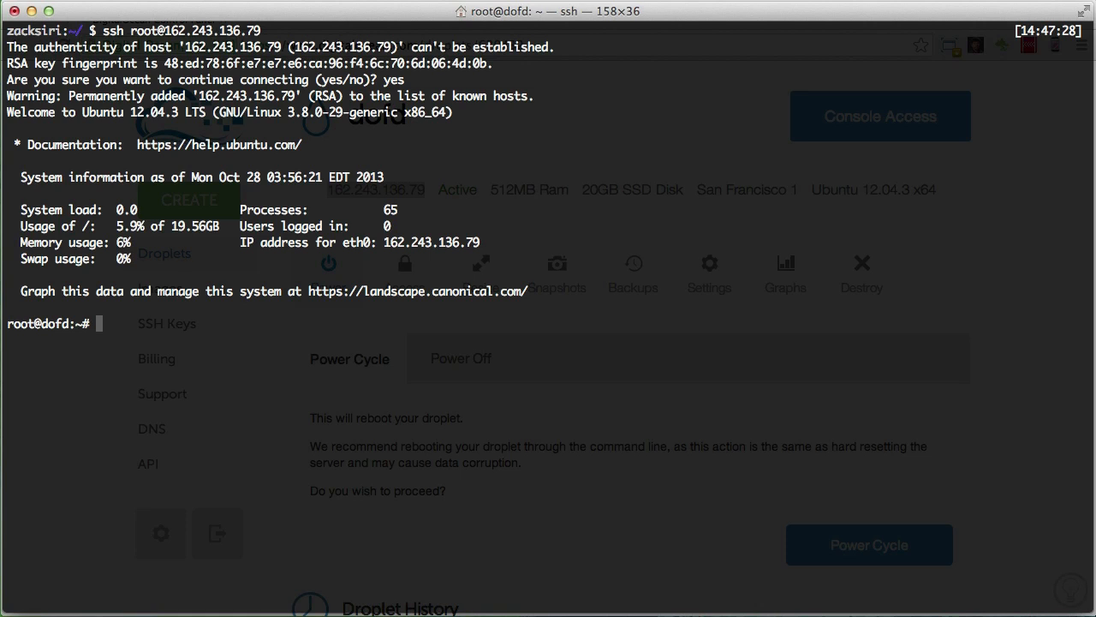
{"action": "type", "text": "sudo apt-get"}
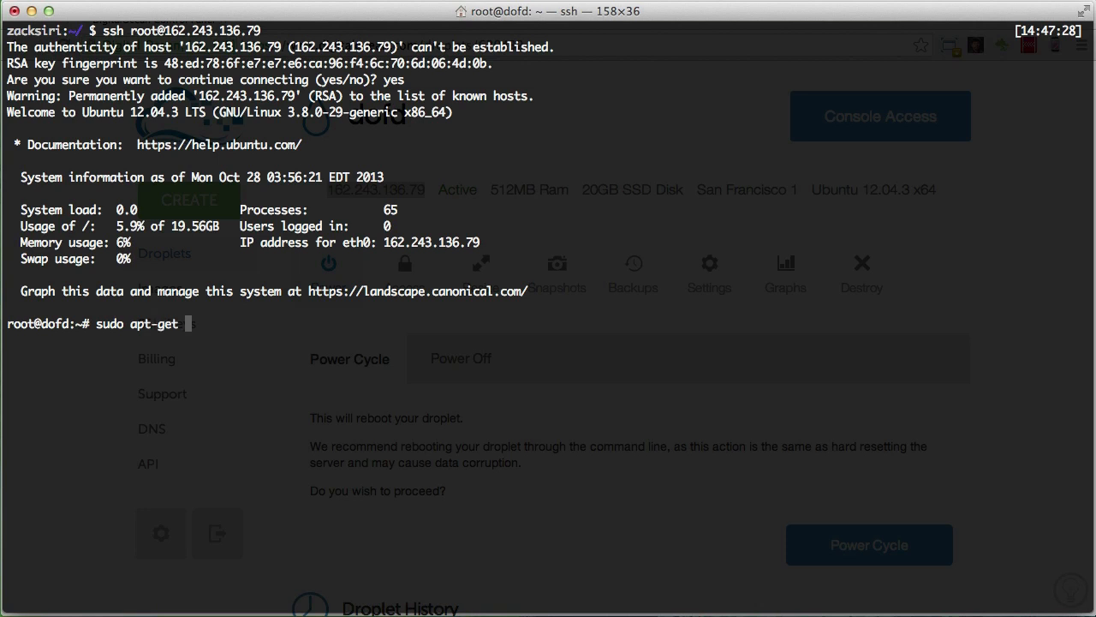
Step: Run sudo apt-get update, then sudo apt-get upgrade -y on the droplet
{"action": "type", "text": "update"}
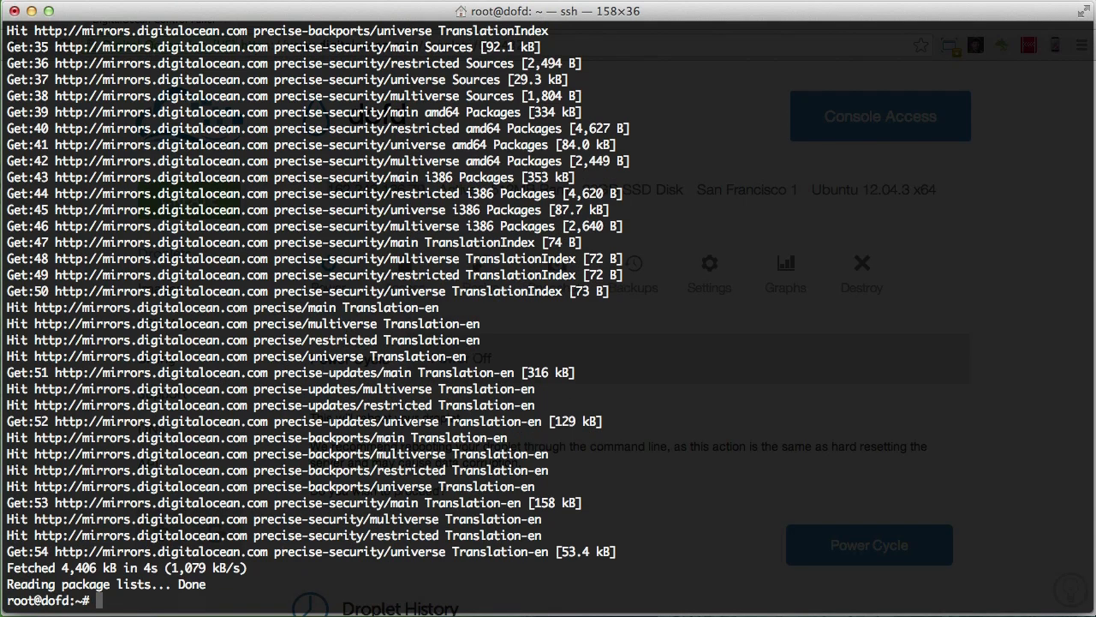
{"action": "type", "text": "sudo a"}
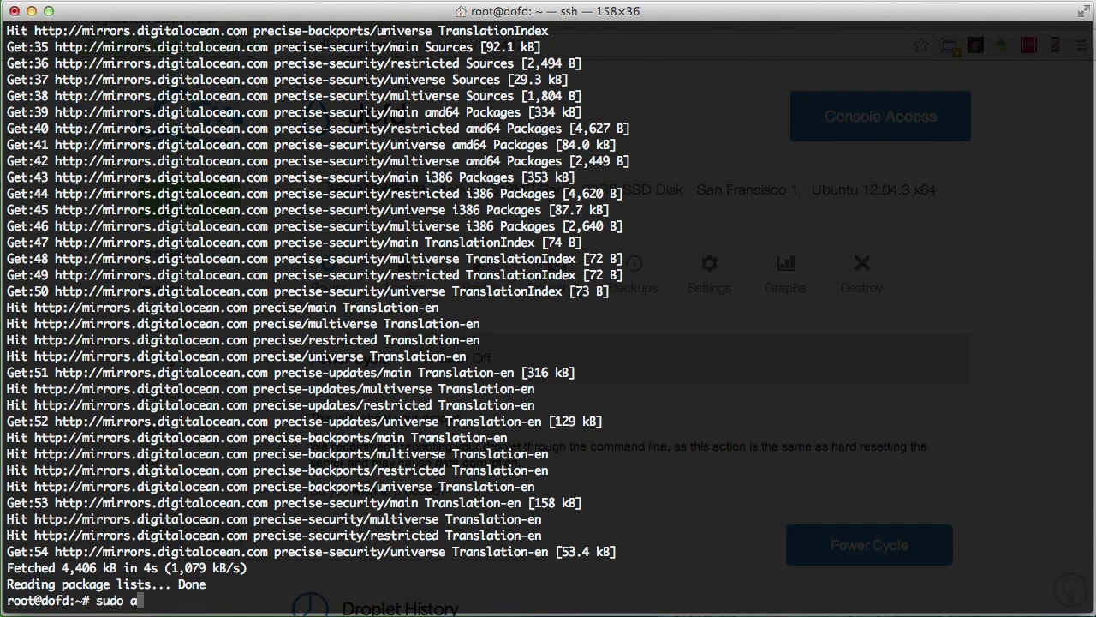
{"action": "type", "text": "pt-get upgrade -y"}
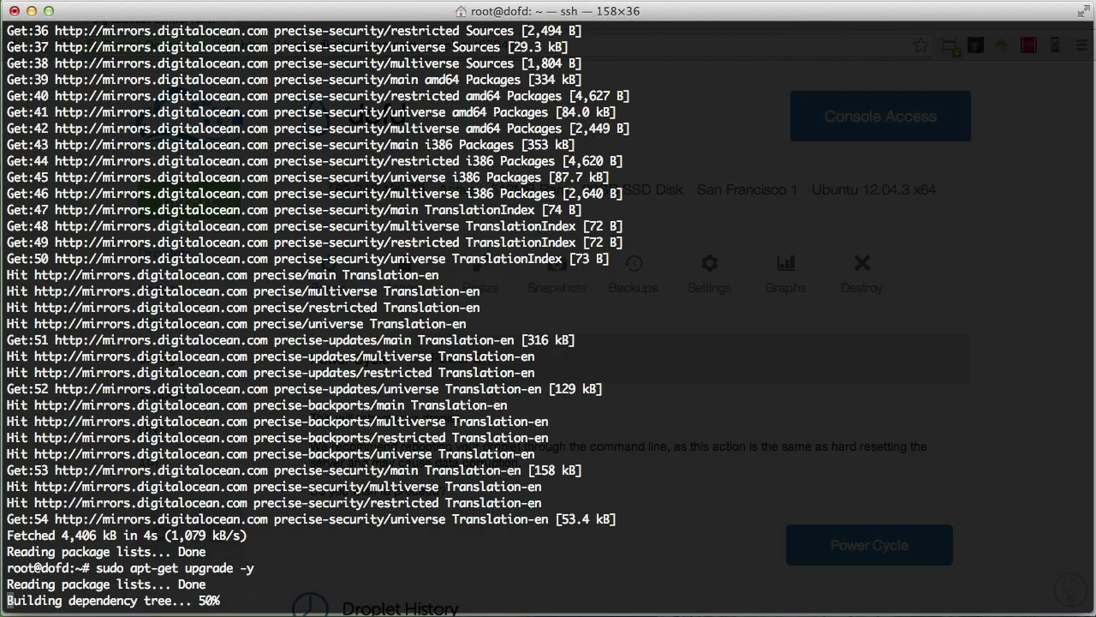
{"action": "scroll", "scroll_direction": "down", "scroll_amount": 3}
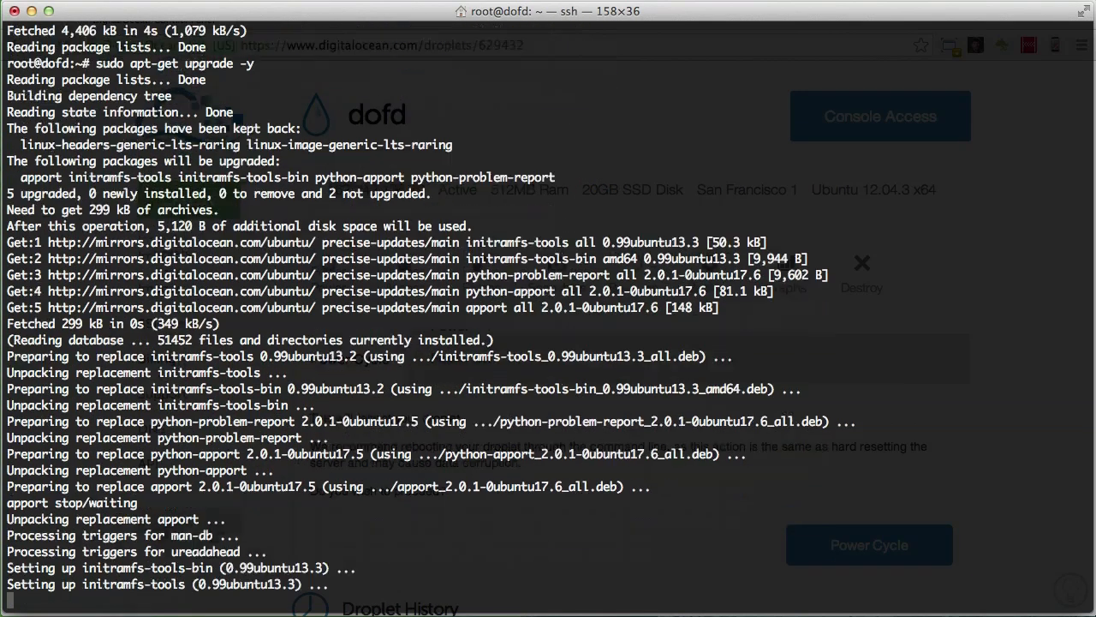
{"action": "scroll", "scroll_direction": "down", "scroll_amount": 3}
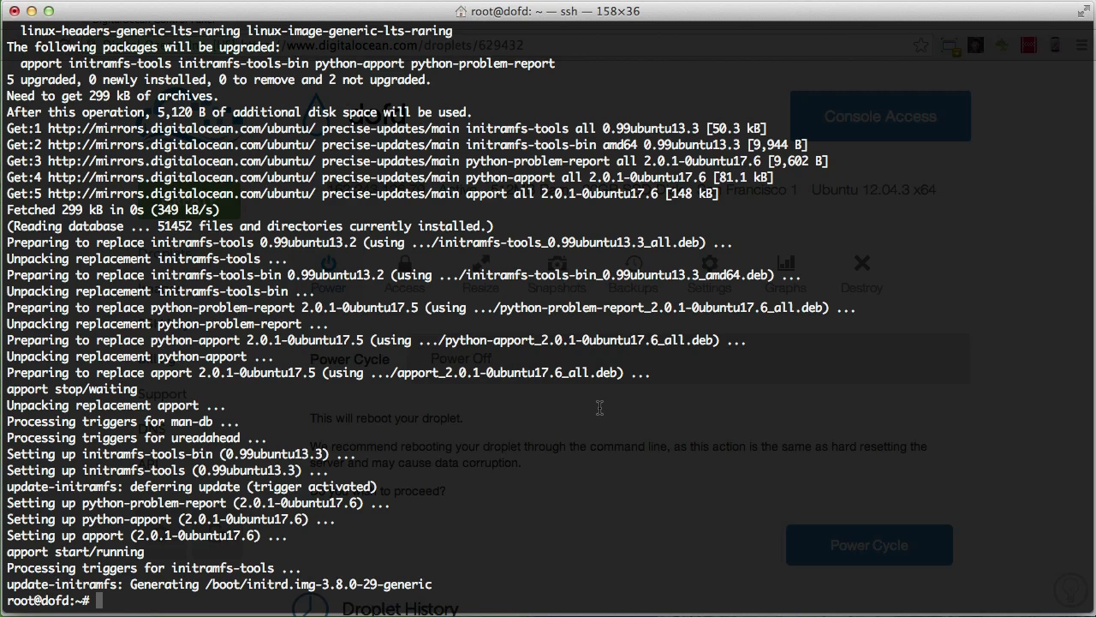
Step: Run sudo apt-get install curl vim build-essential python-software-properties git-core -y
{"action": "type", "text": "sudo"}
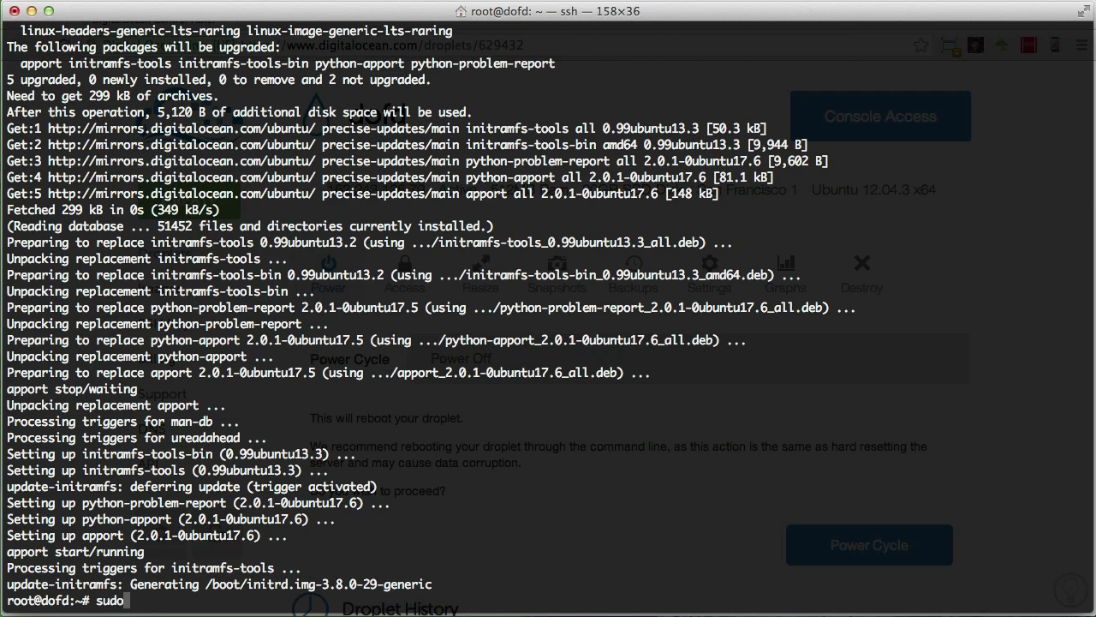
{"action": "type", "text": "apt-get install"}
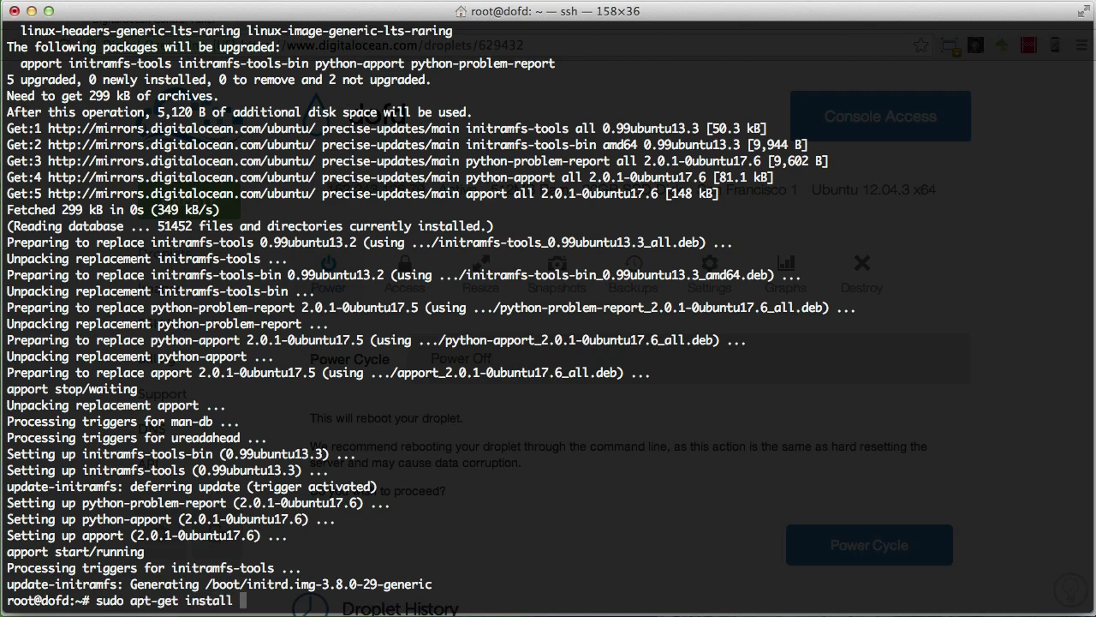
{"action": "type", "text": "curl vim build-essential python-sfotw"}
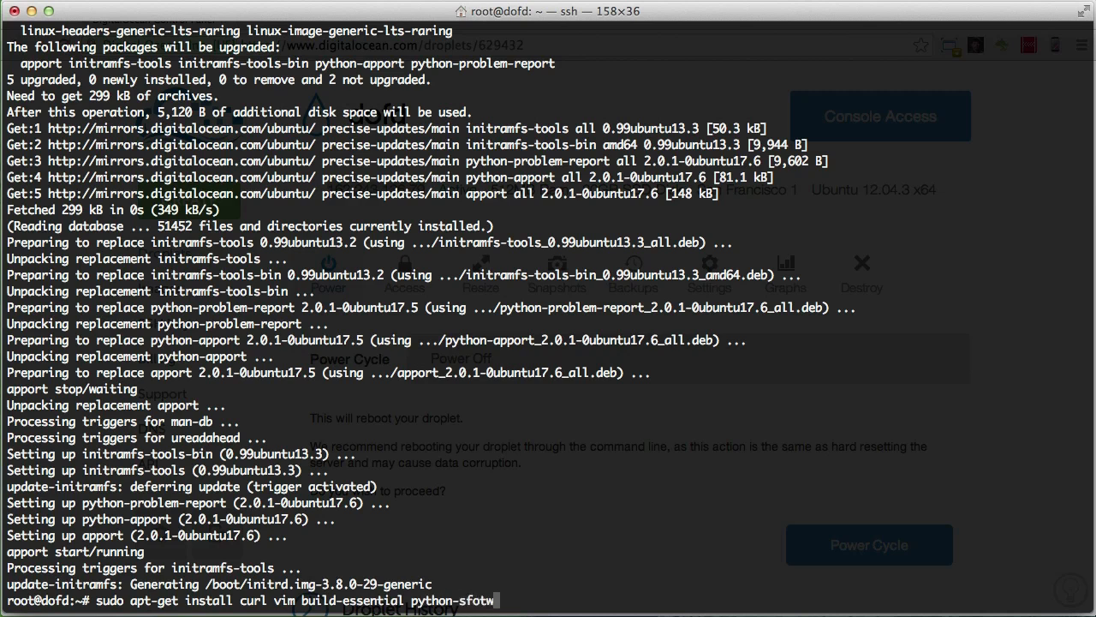
{"action": "key", "text": "BackSpace"}
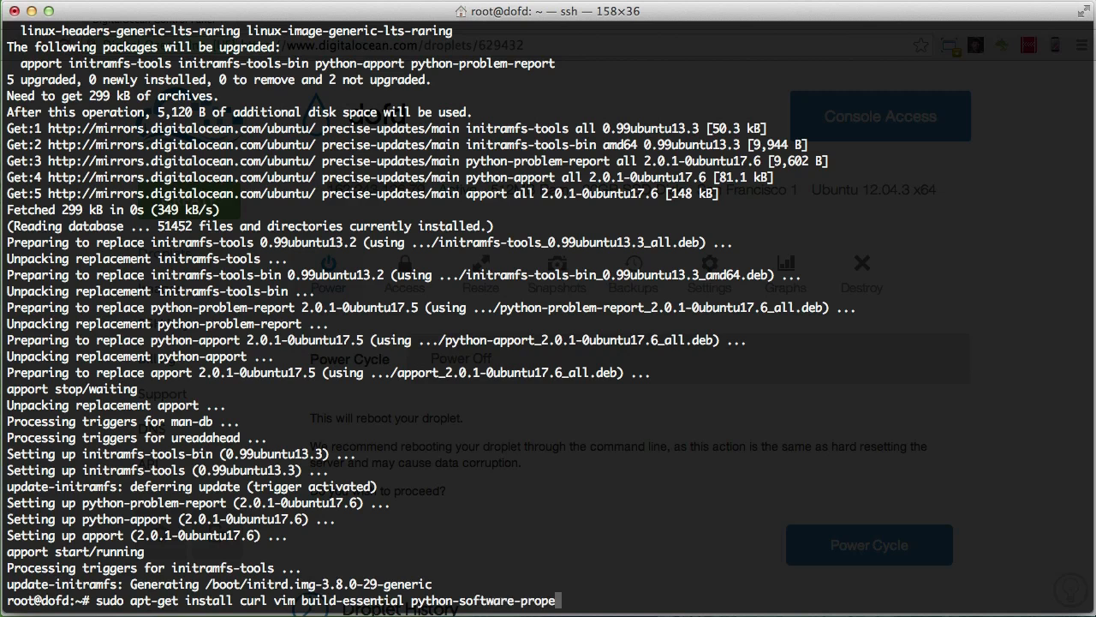
{"action": "type", "text": "rties"}
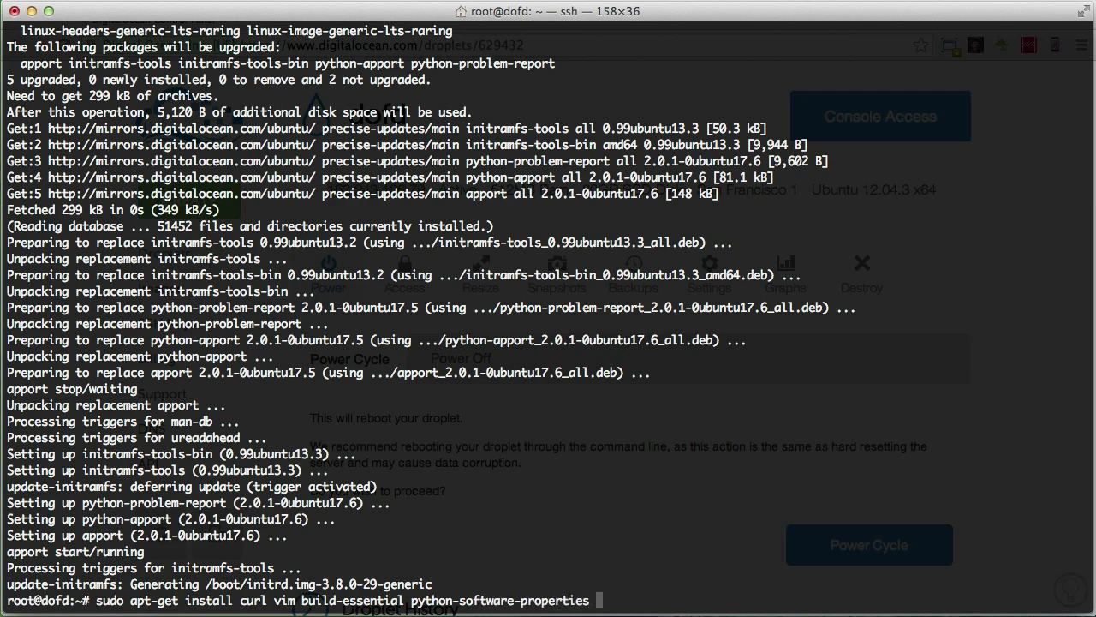
{"action": "type", "text": "git-cor"}
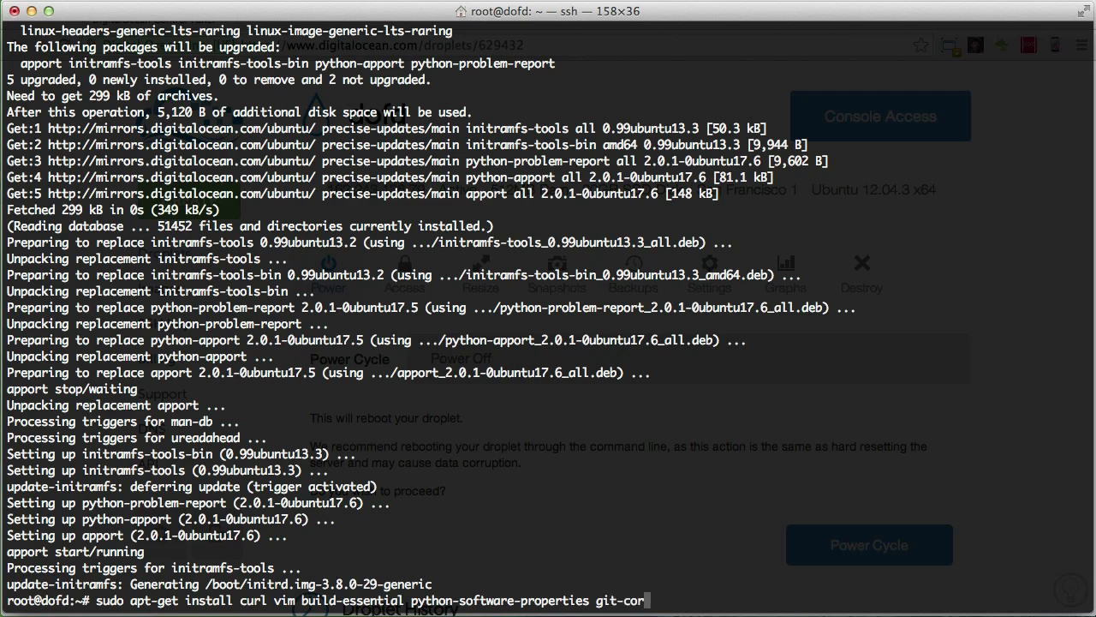
{"action": "type", "text": "-y"}
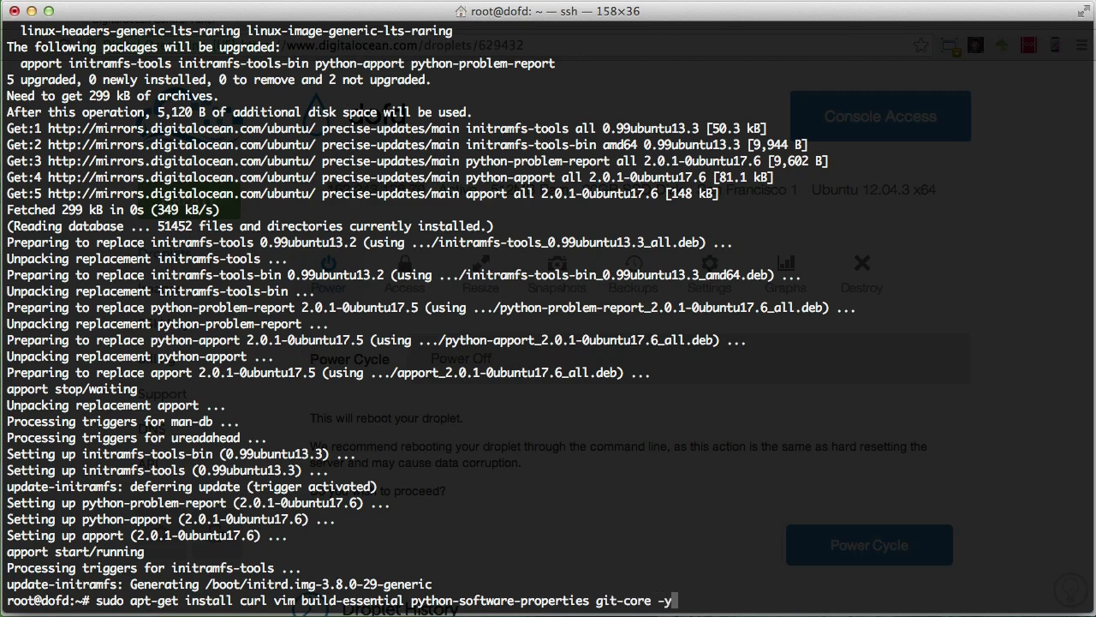
{"action": "key", "text": "Return"}
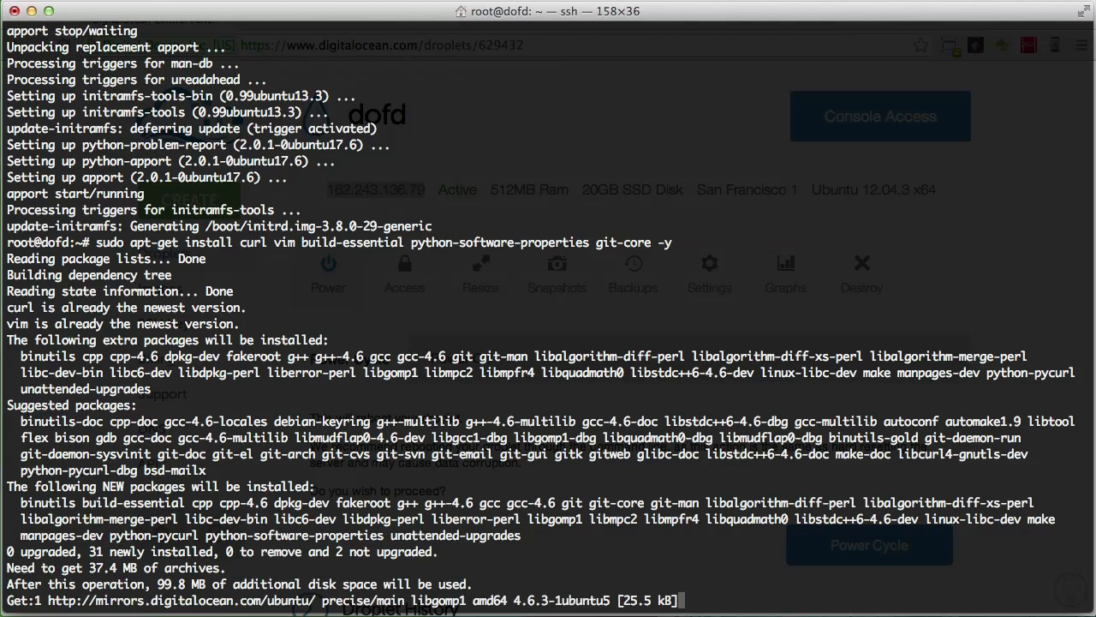
{"action": "scroll", "scroll_direction": "down", "scroll_amount": 3}
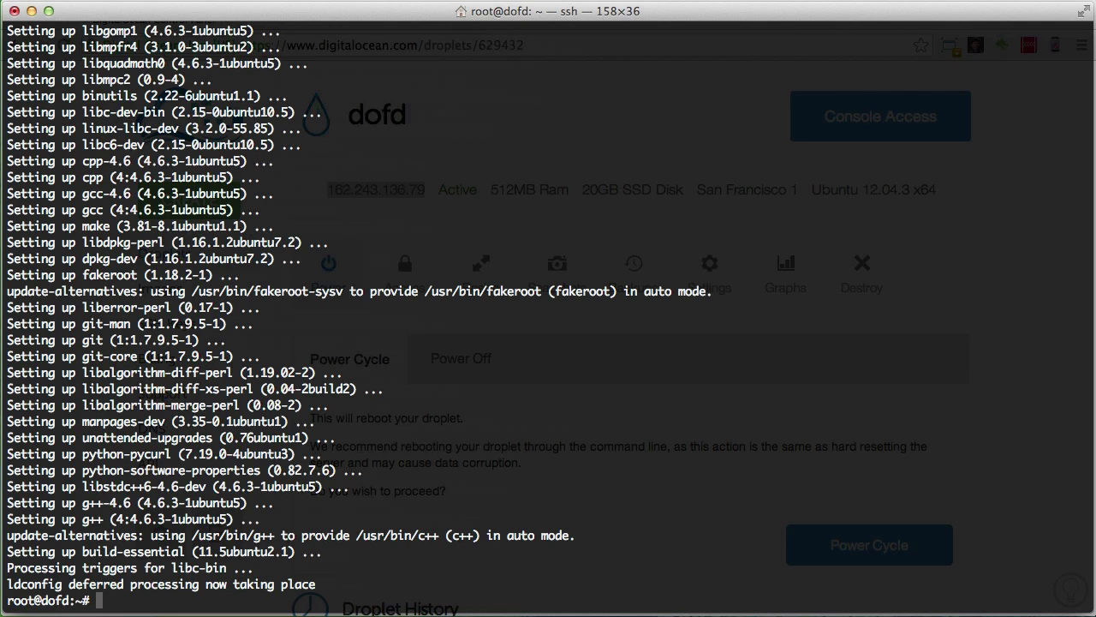
{"action": "type", "text": "addgroup a"}
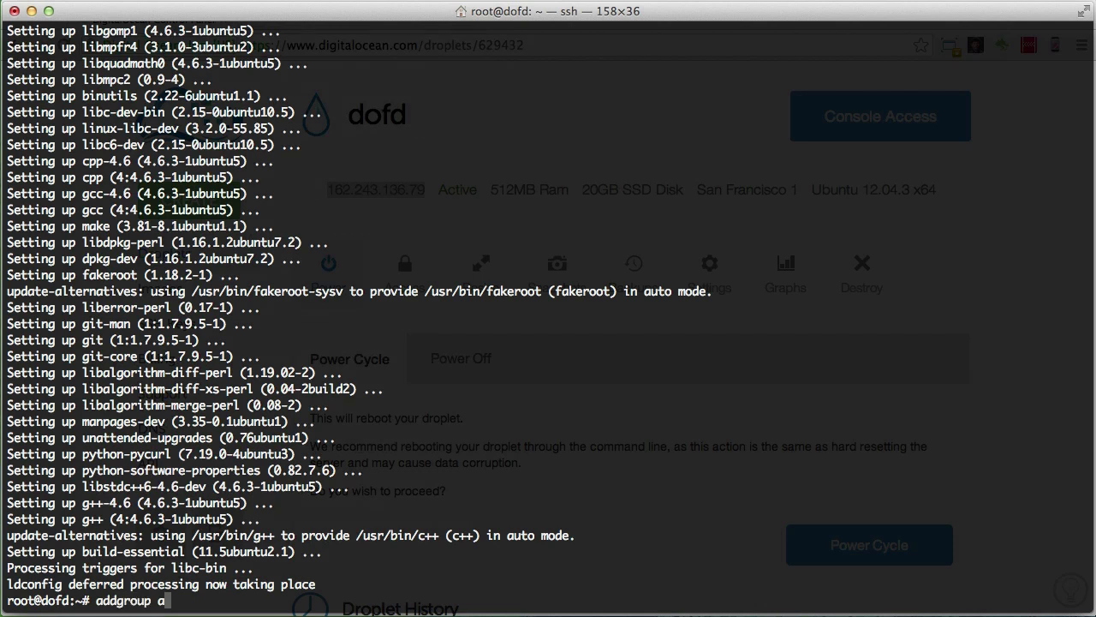
Step: Create the admin group and add user deployer to it with a password and blank details
{"action": "type", "text": "dmin"}
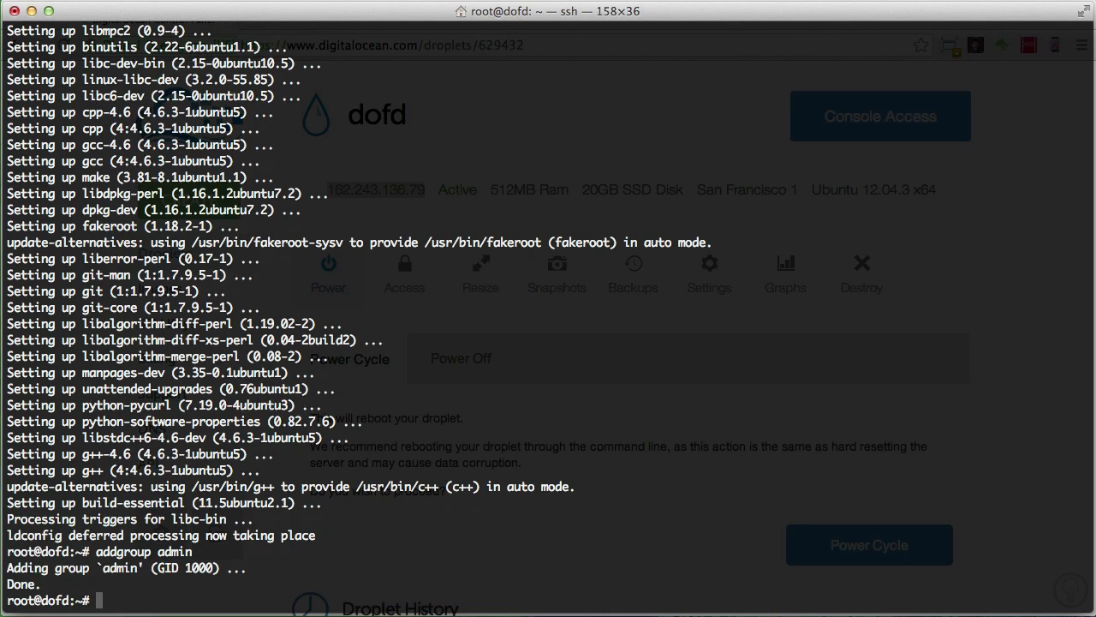
{"action": "type", "text": "adduser d"}
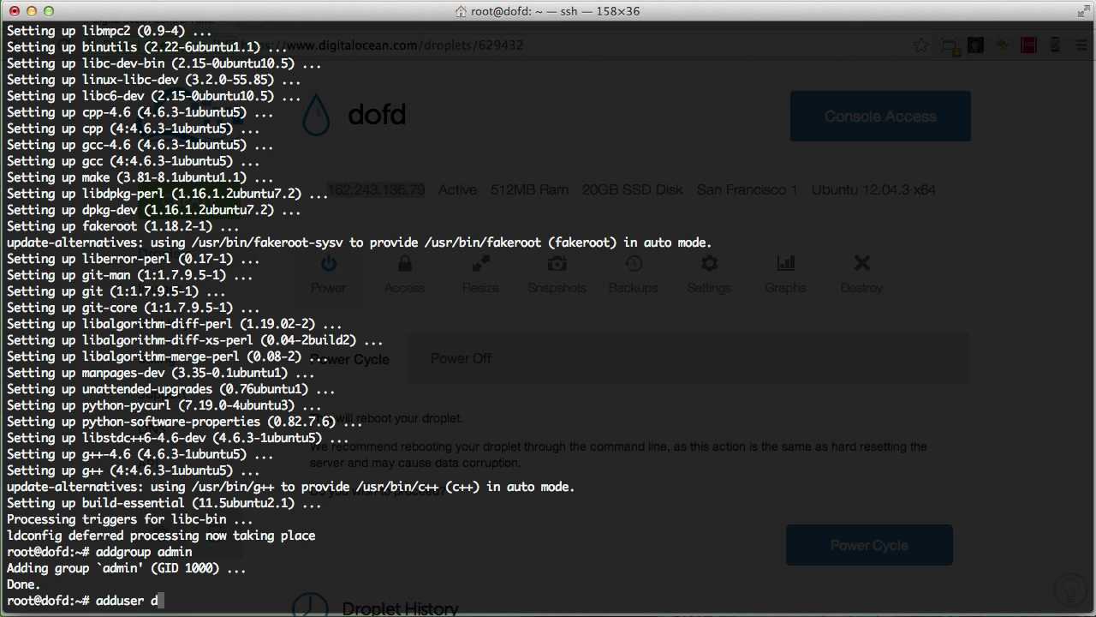
{"action": "type", "text": "eployer --ingrou"}
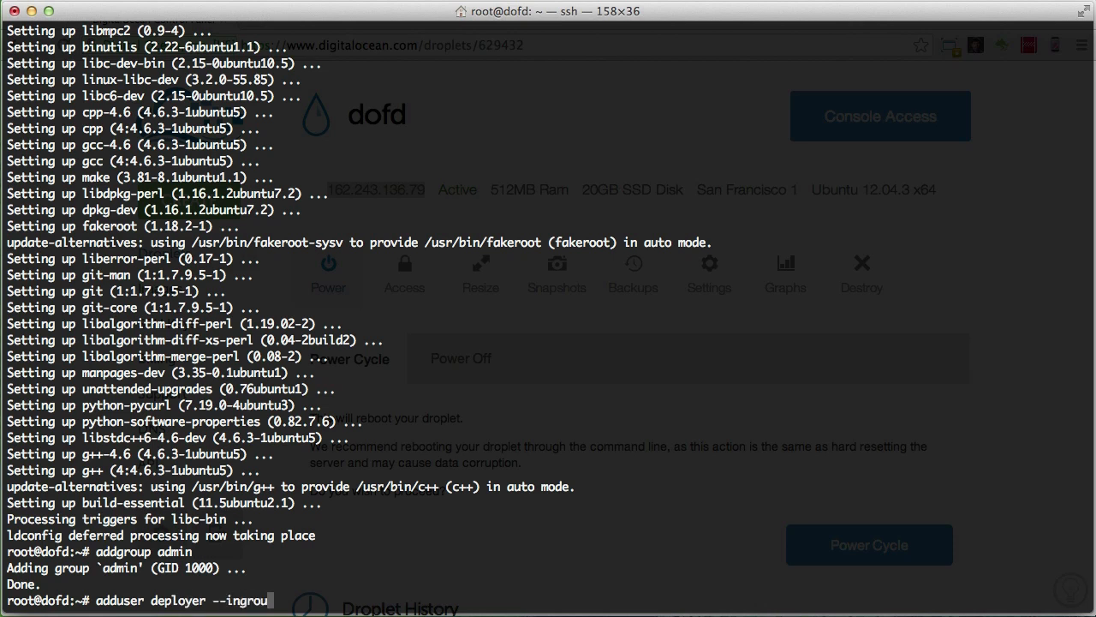
{"action": "type", "text": "admin"}
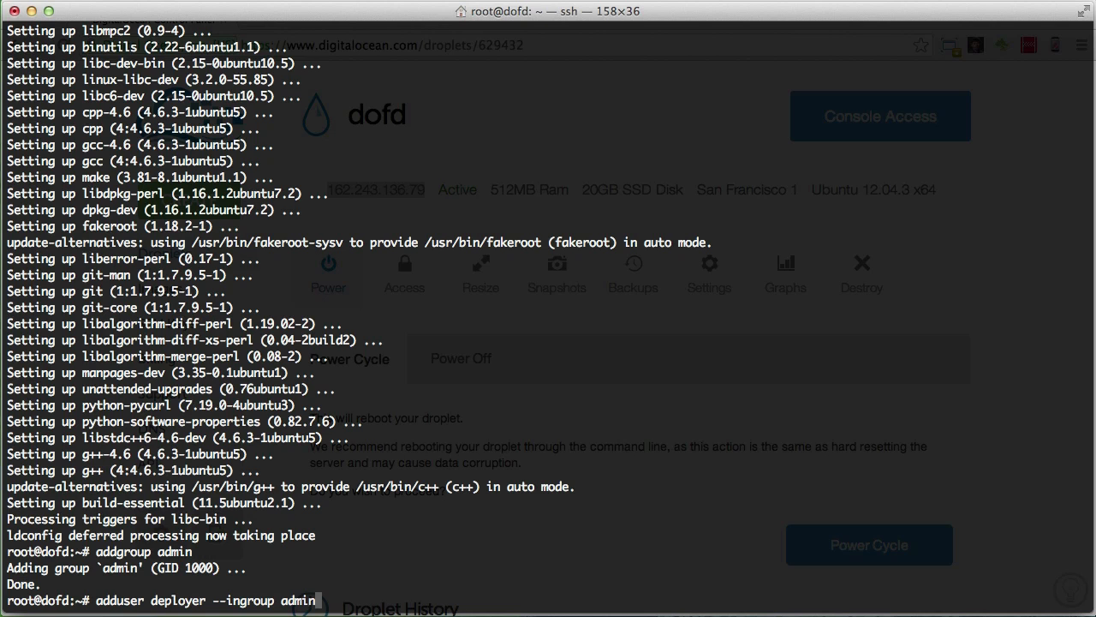
{"action": "key", "text": "Return"}
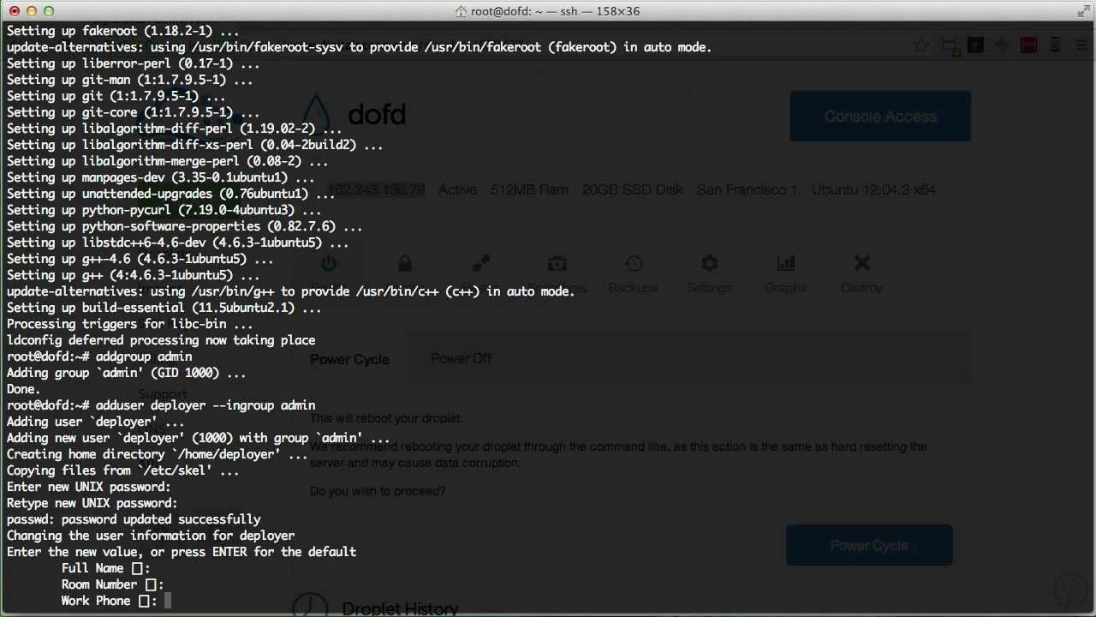
{"action": "key", "text": "enter"}
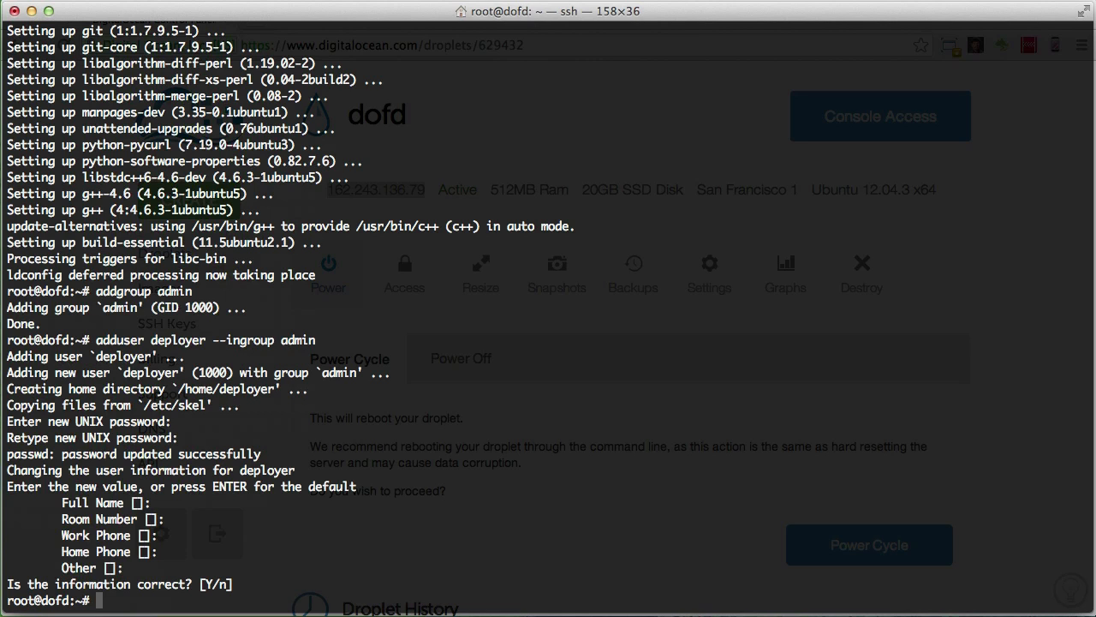
{"action": "type", "text": "exit"}
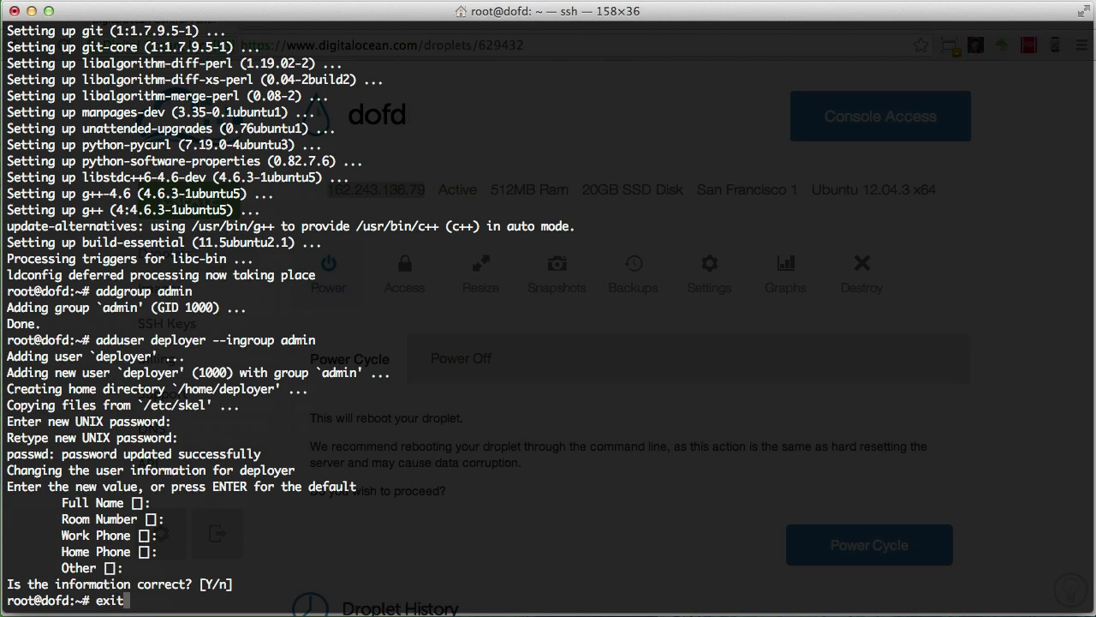
{"action": "key", "text": "Return"}
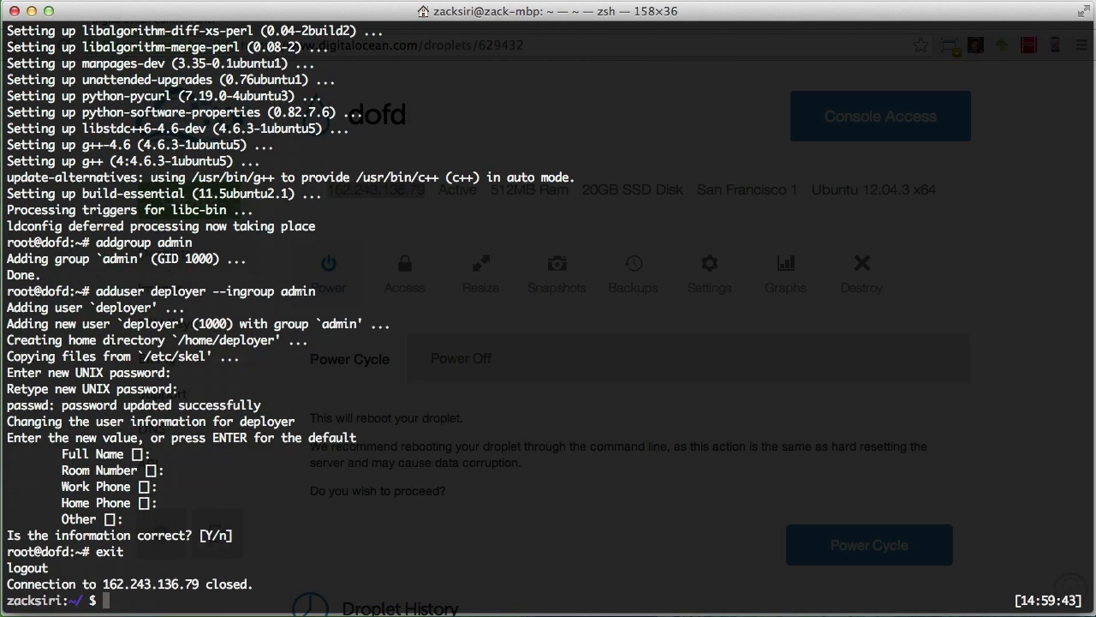
{"action": "type", "text": "ssh-copy"}
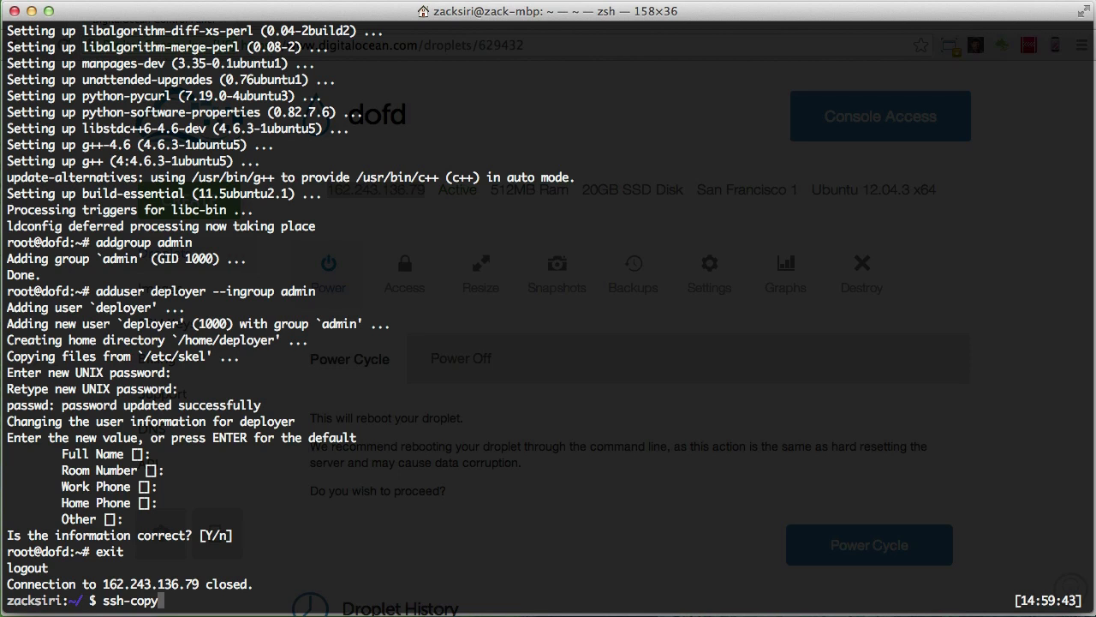
{"action": "type", "text": "-id deployer@"}
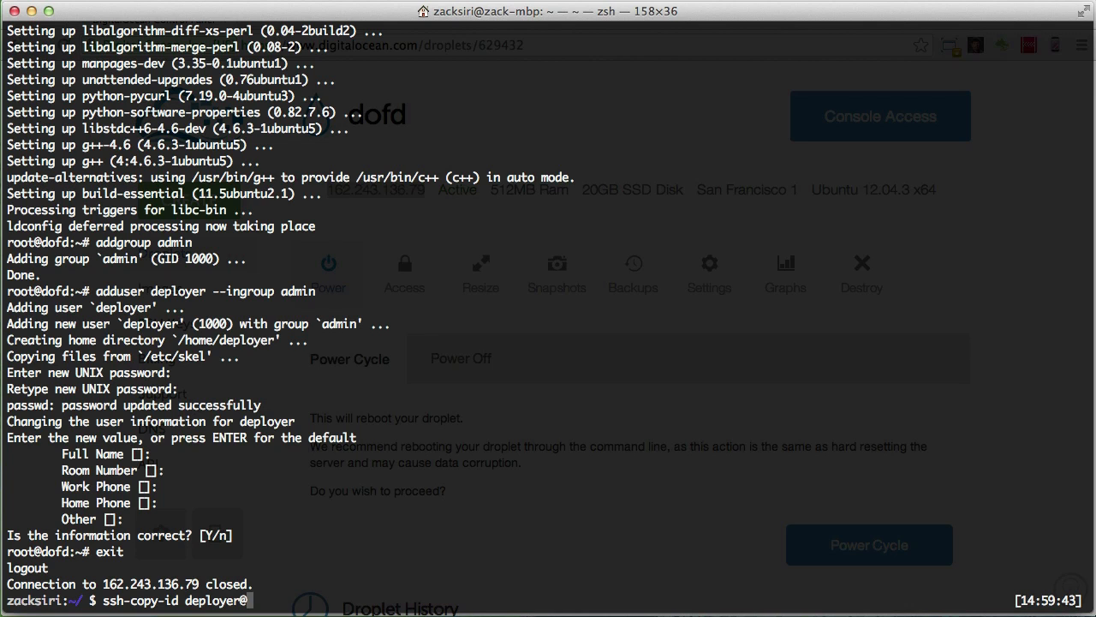
{"action": "type", "text": "162"}
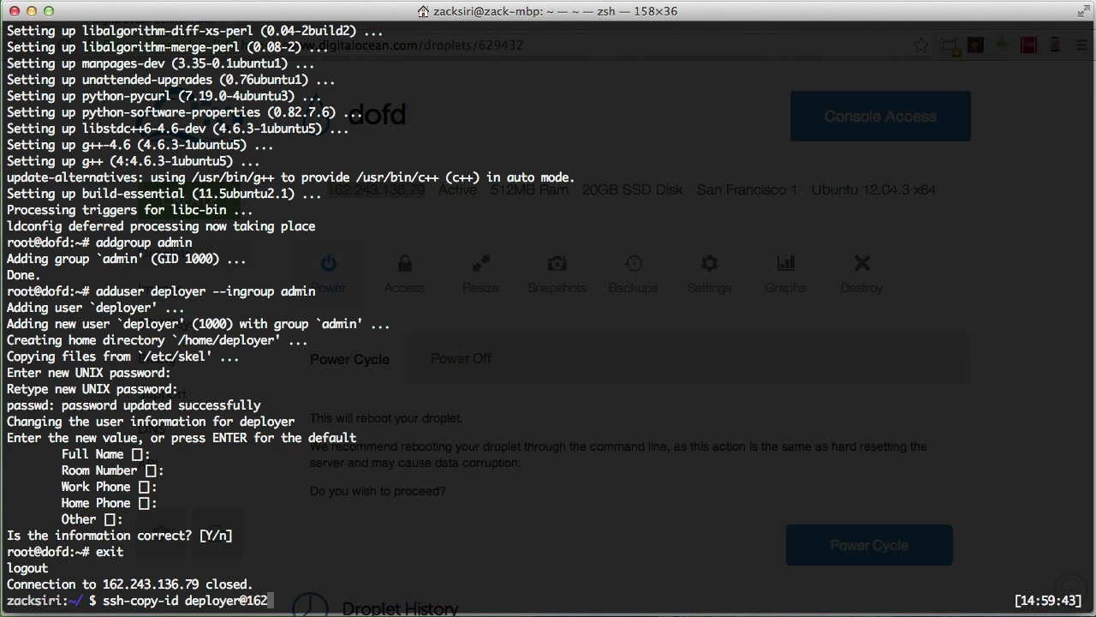
{"action": "type", "text": "."}
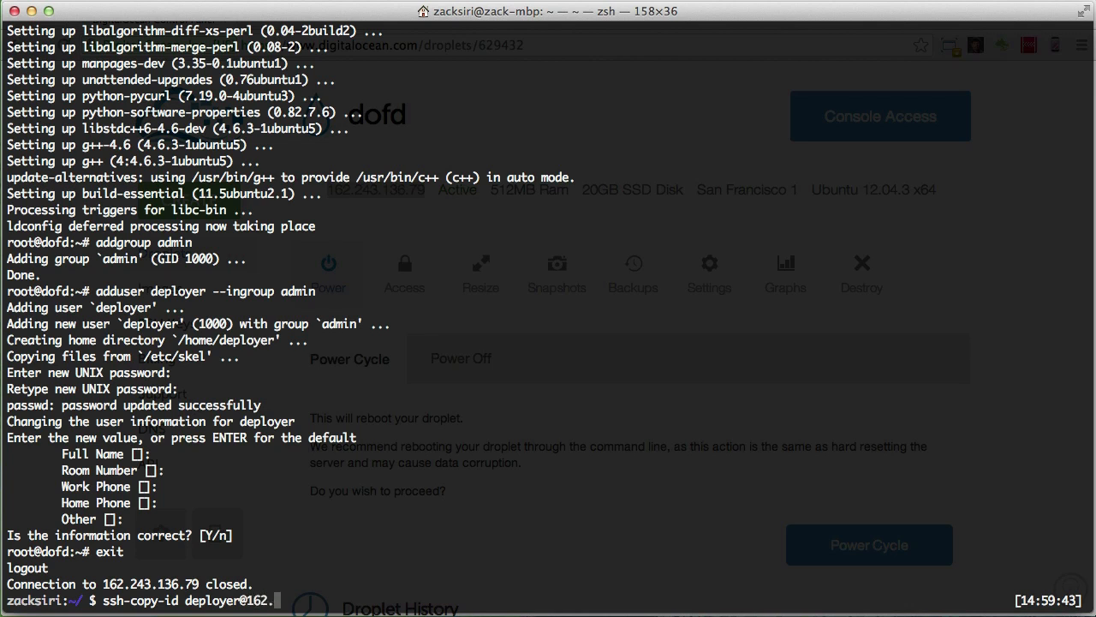
{"action": "type", "text": "243."}
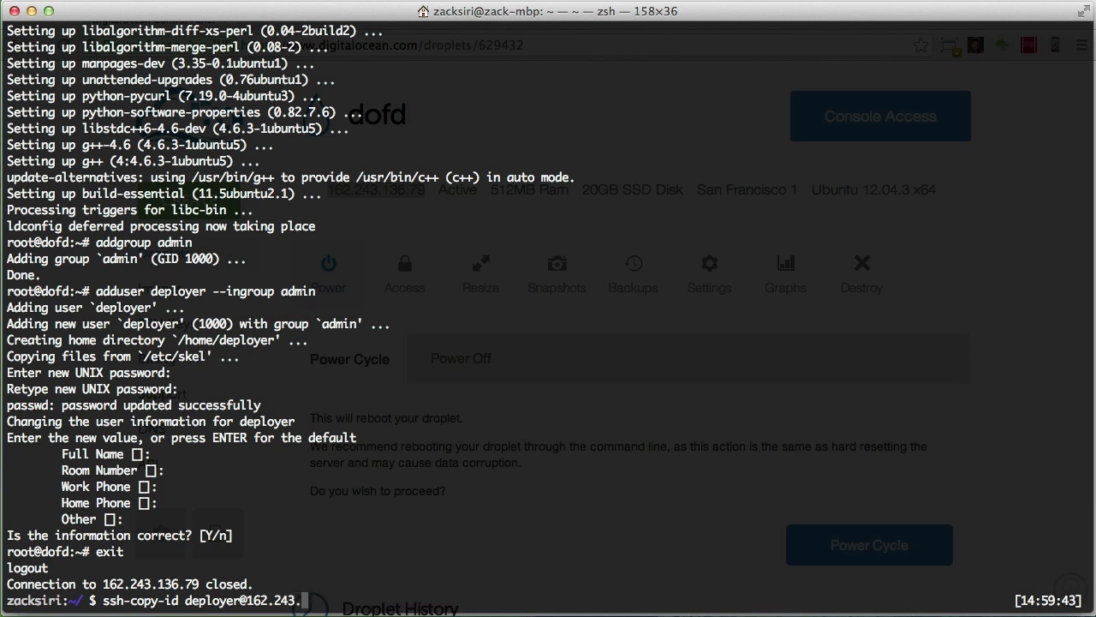
{"action": "type", "text": "136"}
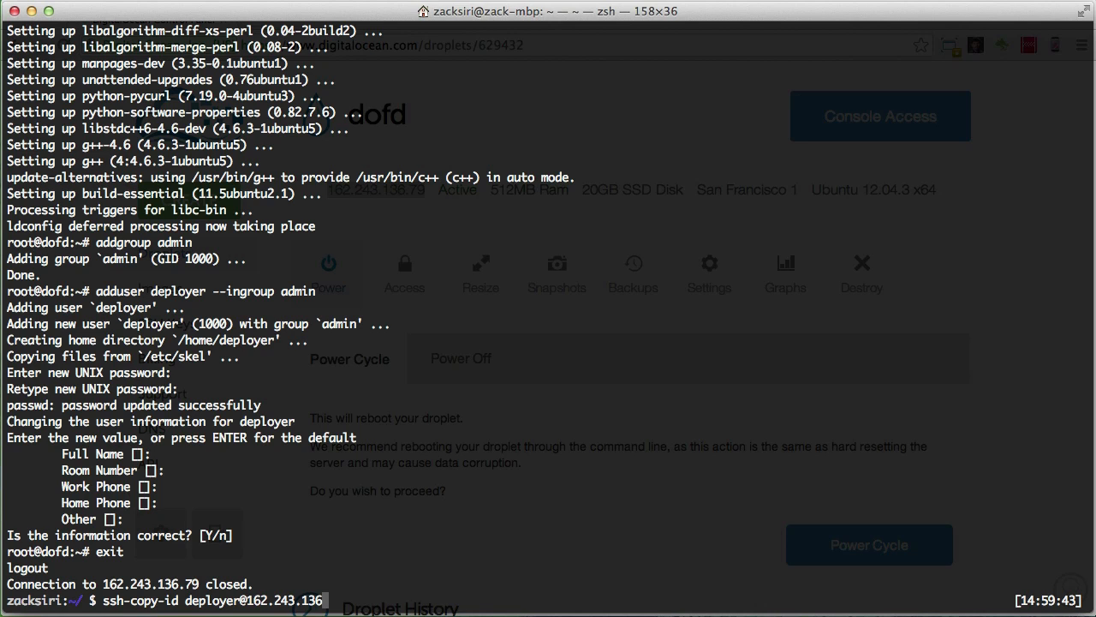
{"action": "type", "text": "79"}
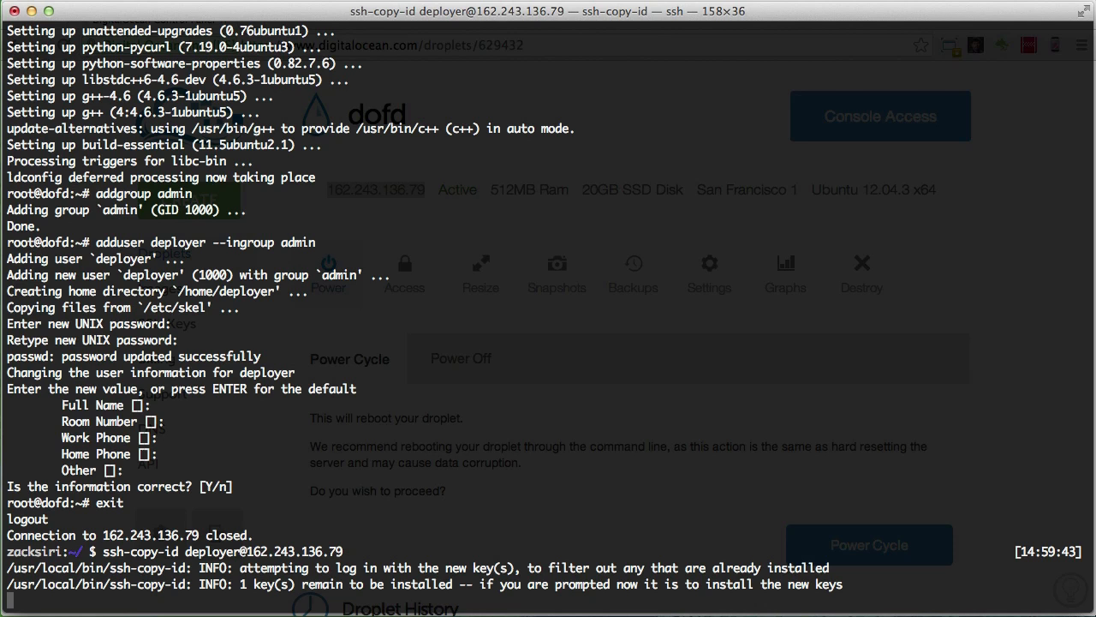
{"action": "key", "text": "Return"}
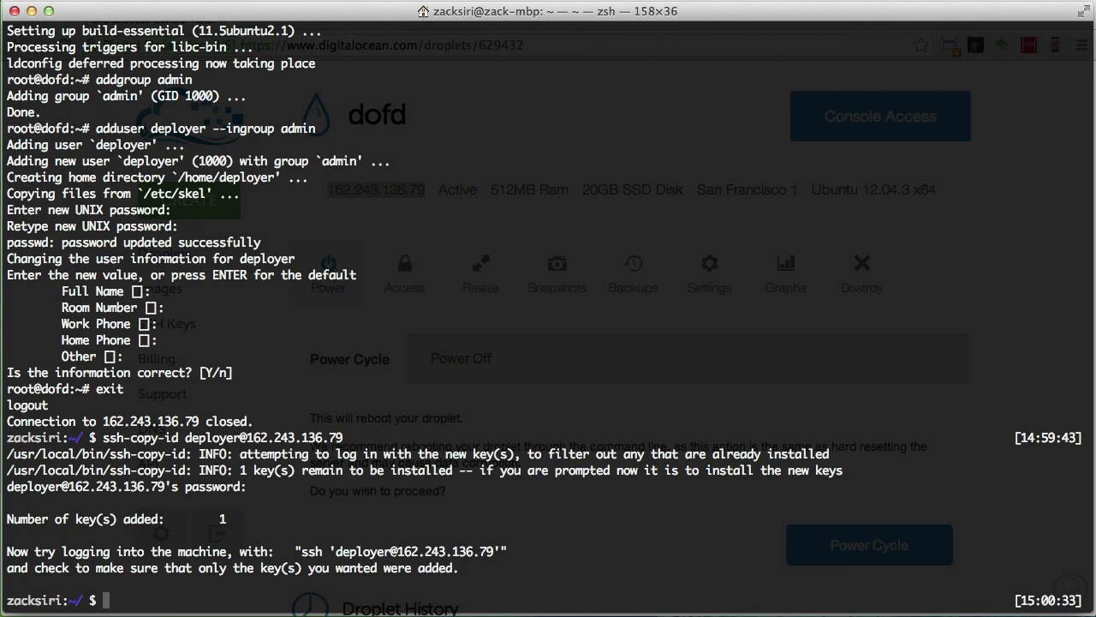
{"action": "type", "text": "ssh deployer@1"}
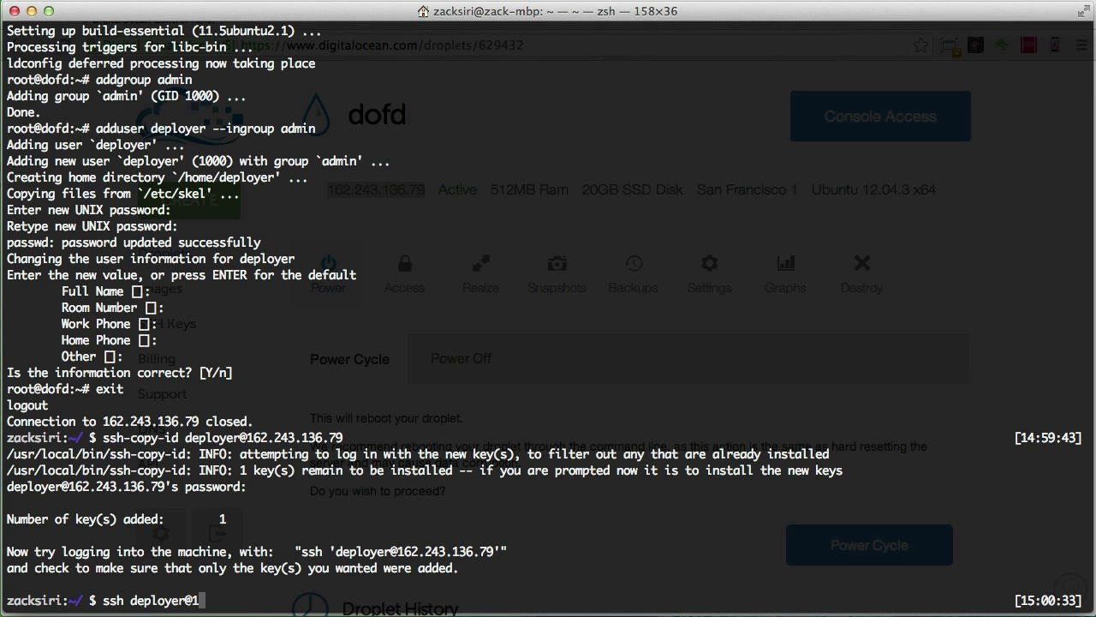
{"action": "type", "text": "62.243"}
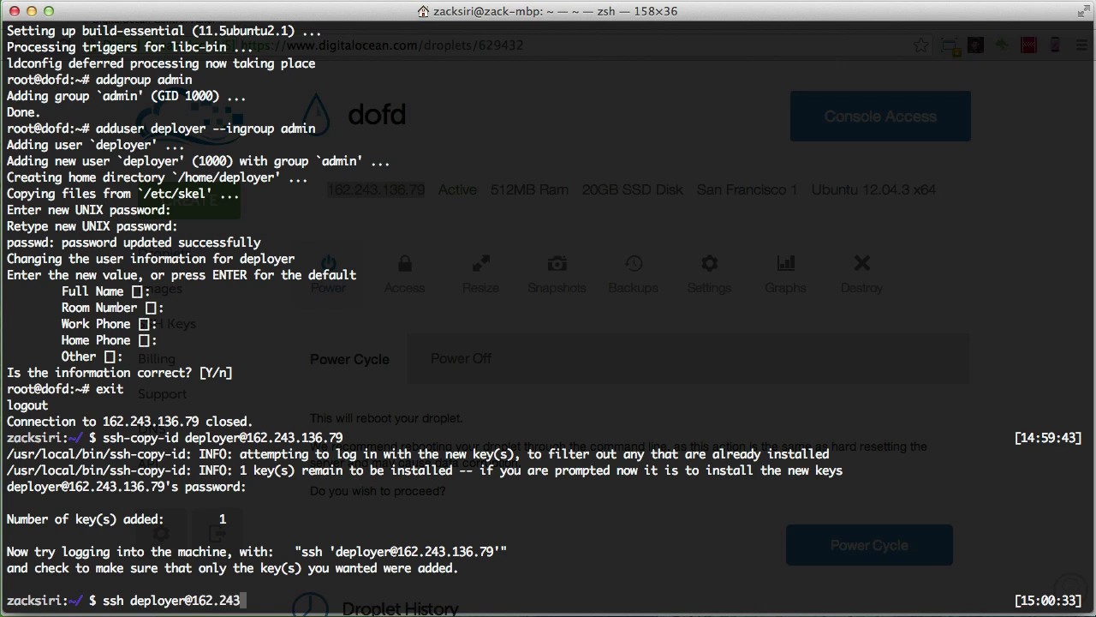
{"action": "type", "text": ".136.79"}
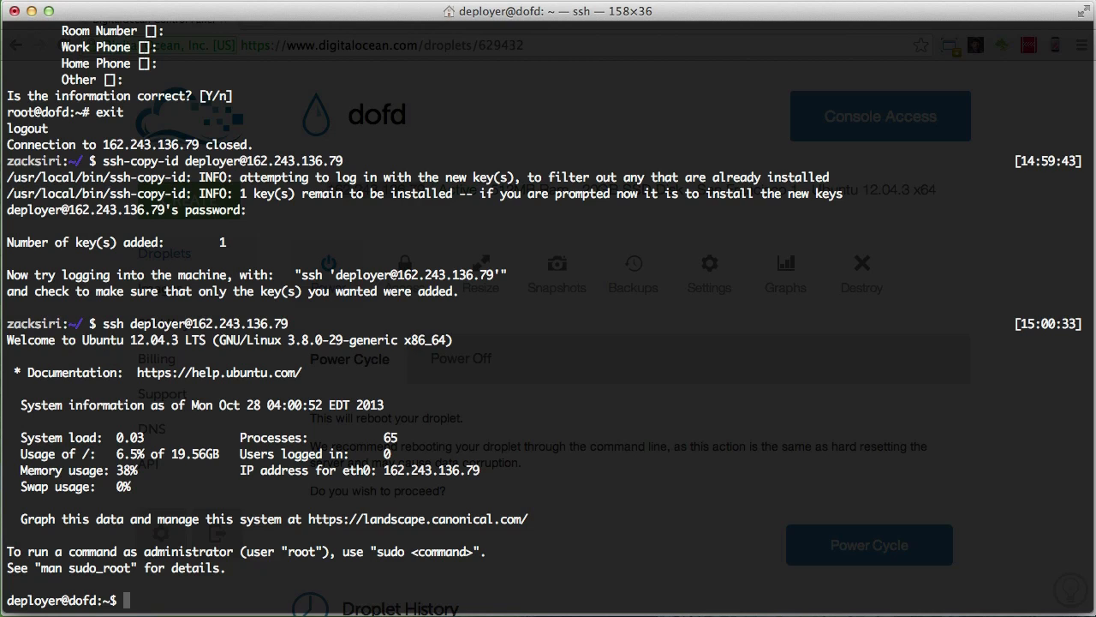
Step: Run sudo add-apt-repository ppa:nginx/stable and confirm adding the repository
{"action": "type", "text": "sudo ap"}
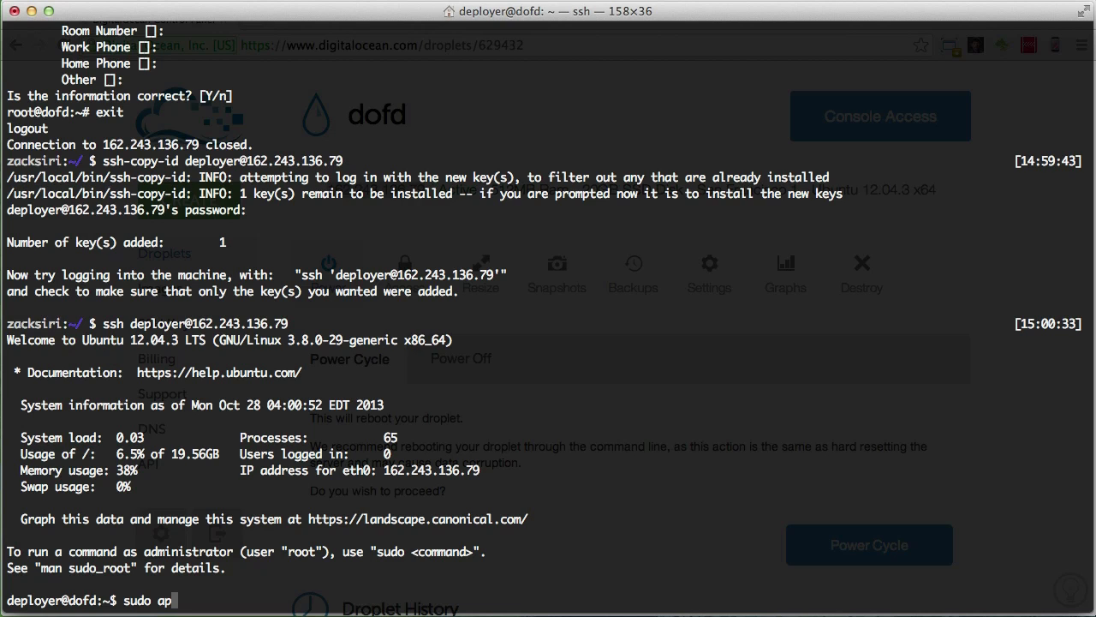
{"action": "key", "text": "BackSpace"}
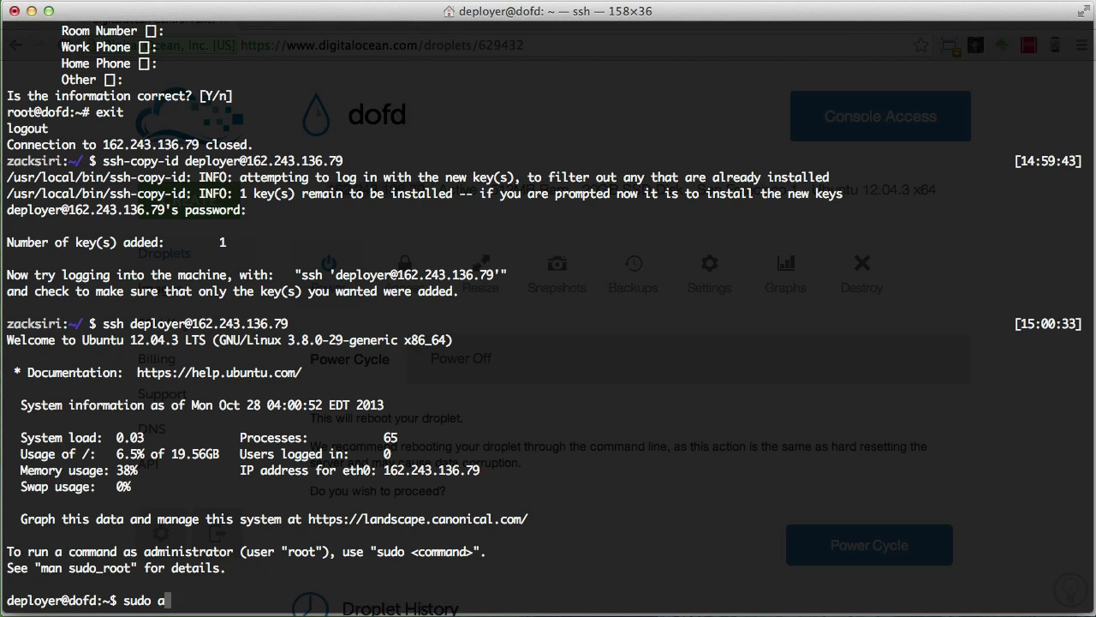
{"action": "type", "text": "dd-atp"}
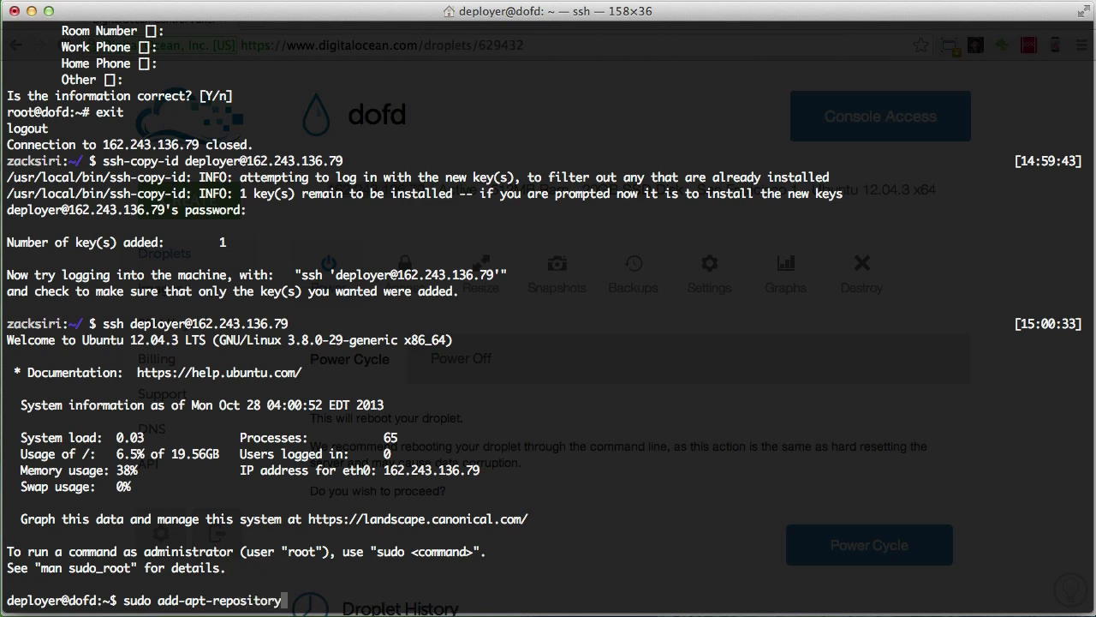
{"action": "type", "text": "ppa:ngi"}
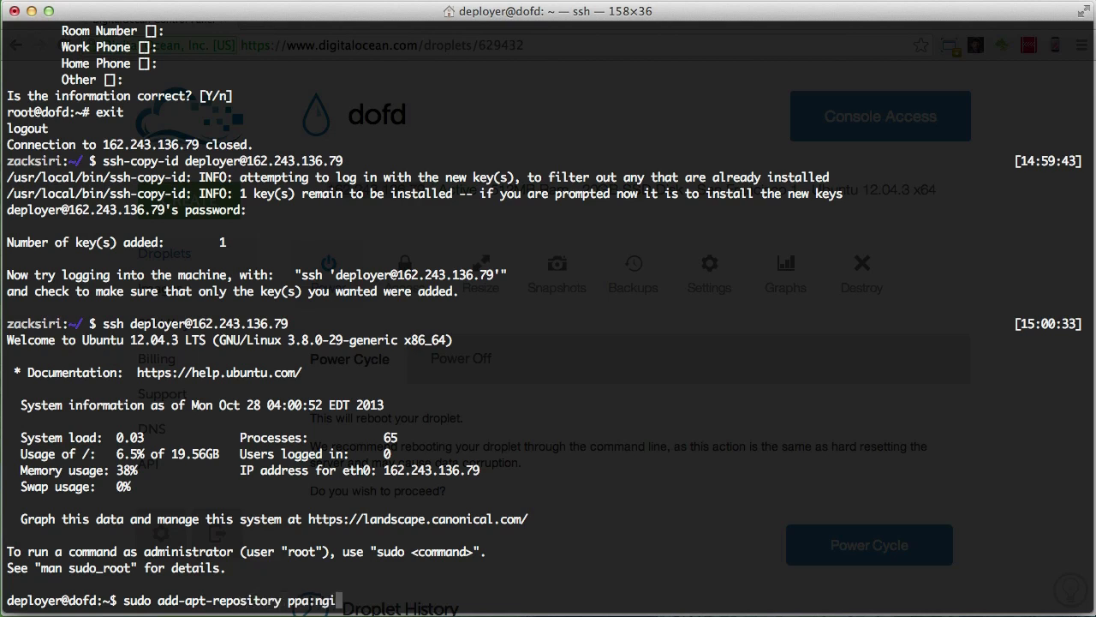
{"action": "type", "text": "nx/stable"}
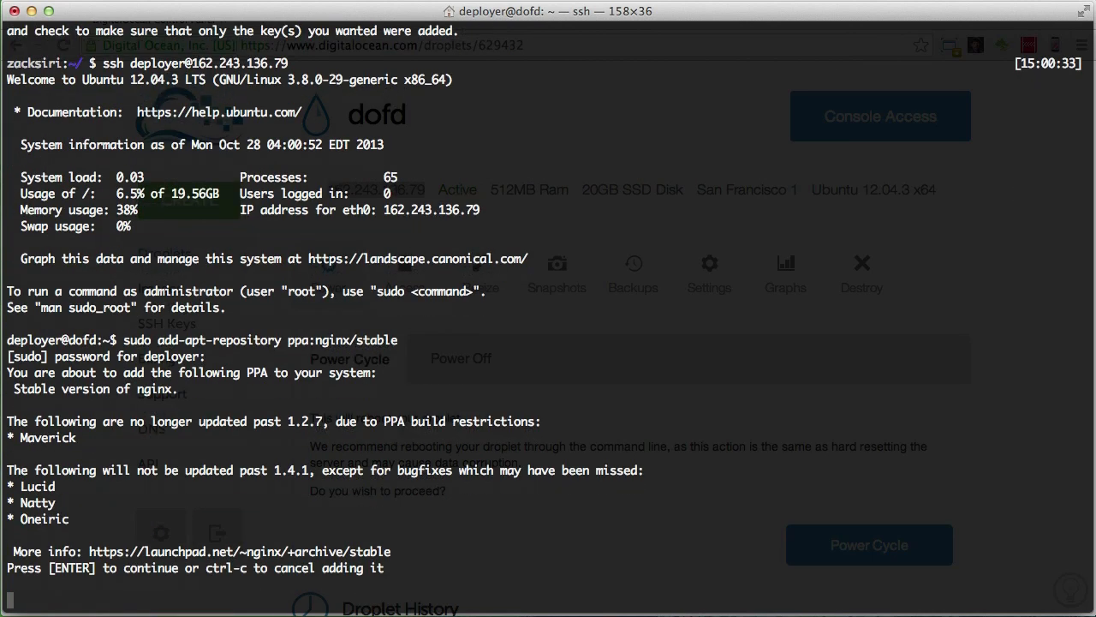
{"action": "key", "text": "enter"}
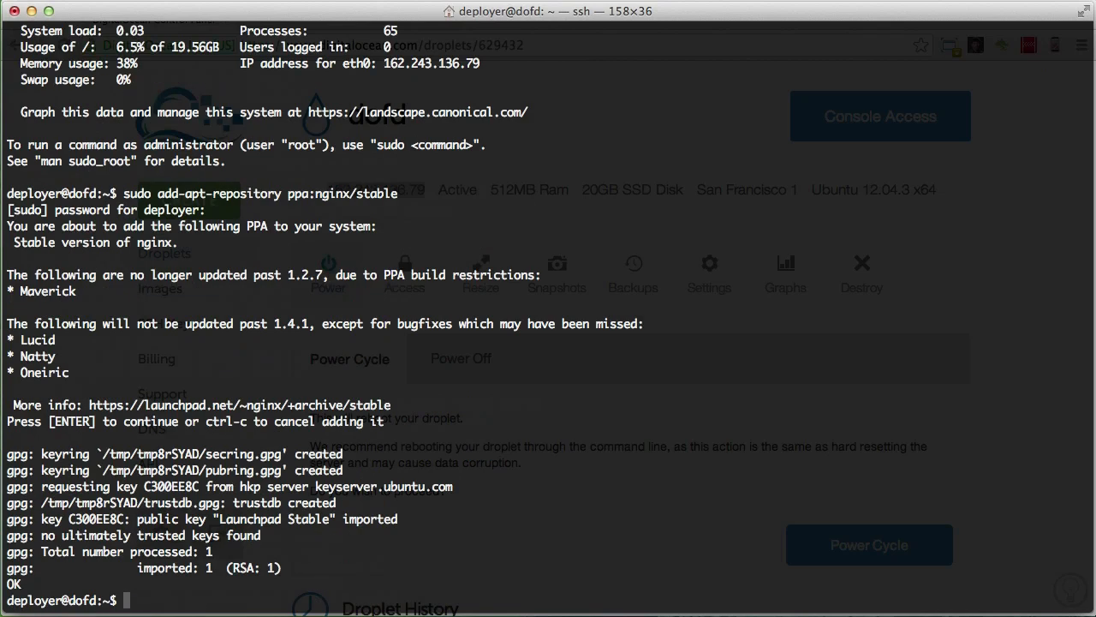
{"action": "type", "text": "sudo apt-get"}
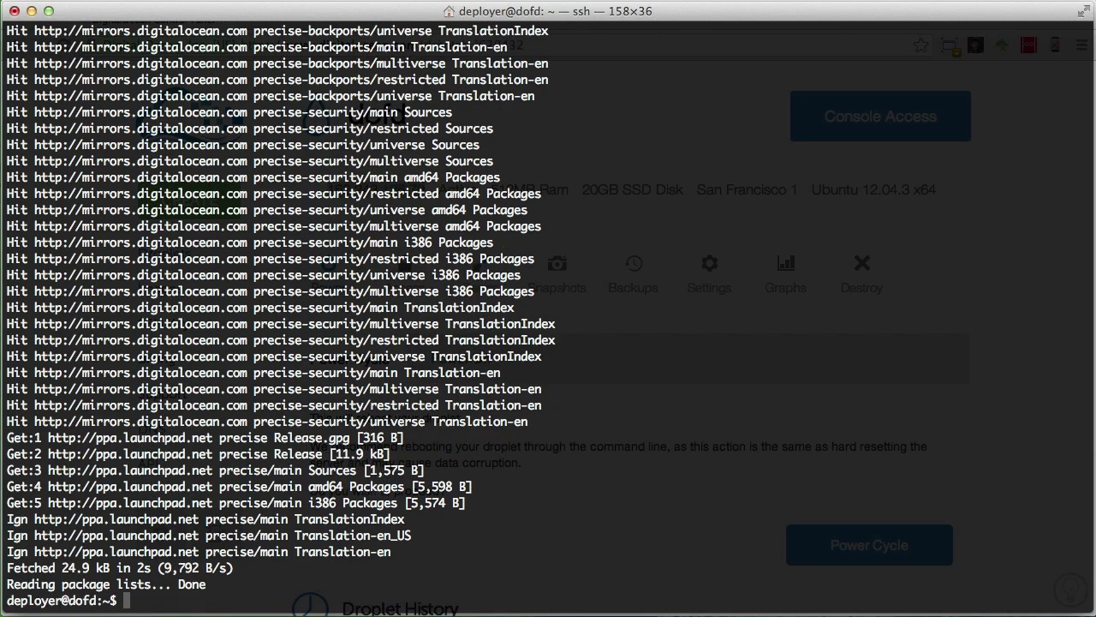
Step: Run sudo apt-get install nginx and answer Y to install nginx 1.4.3
{"action": "type", "text": "sudo apt-get install nginx"}
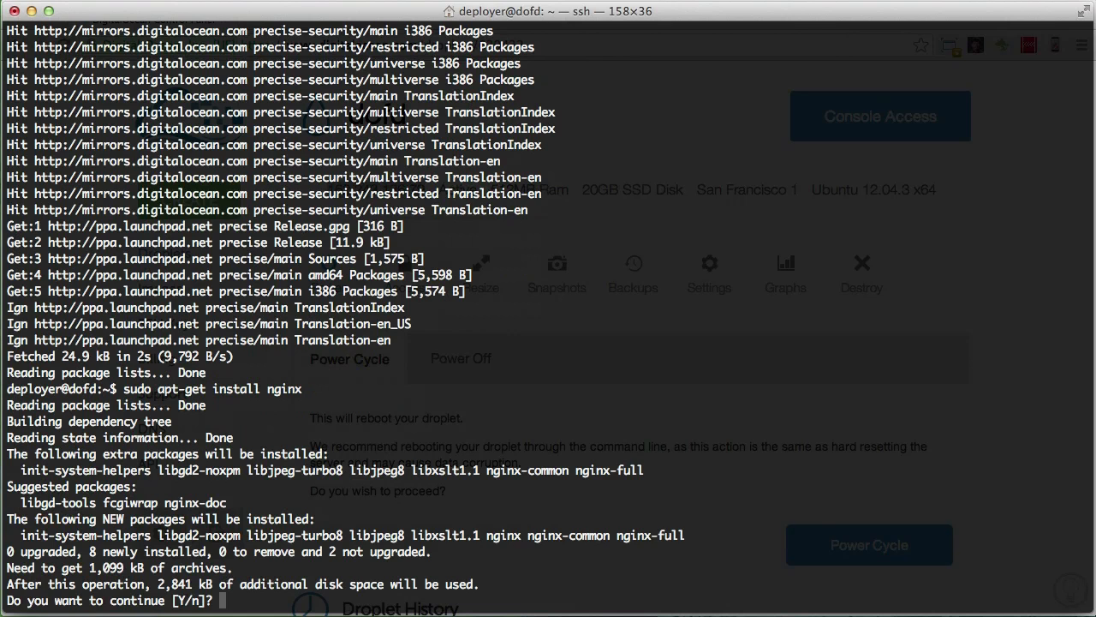
{"action": "type", "text": "Y"}
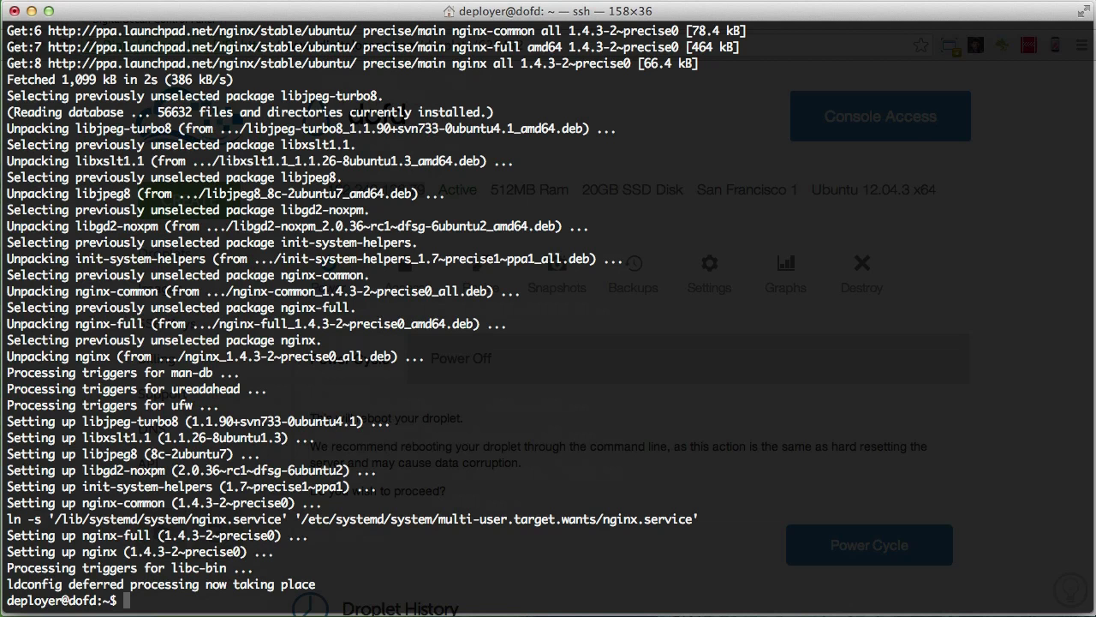
{"action": "type", "text": "sudo apt-get"}
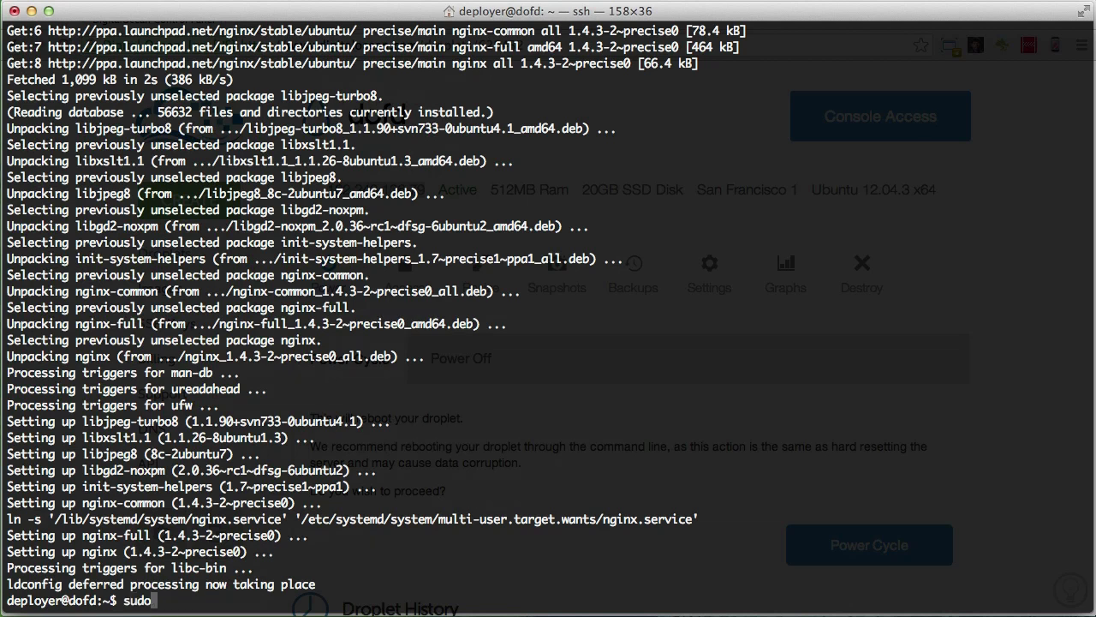
Step: Run sudo service nginx start so nginx reports OK
{"action": "type", "text": "service"}
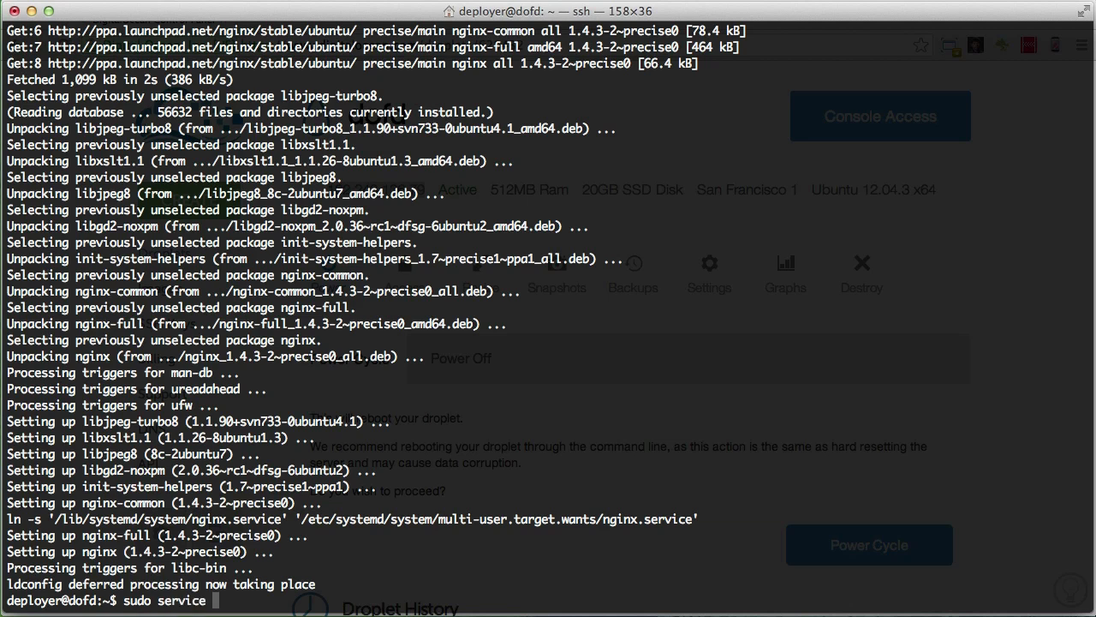
{"action": "type", "text": "nginx start"}
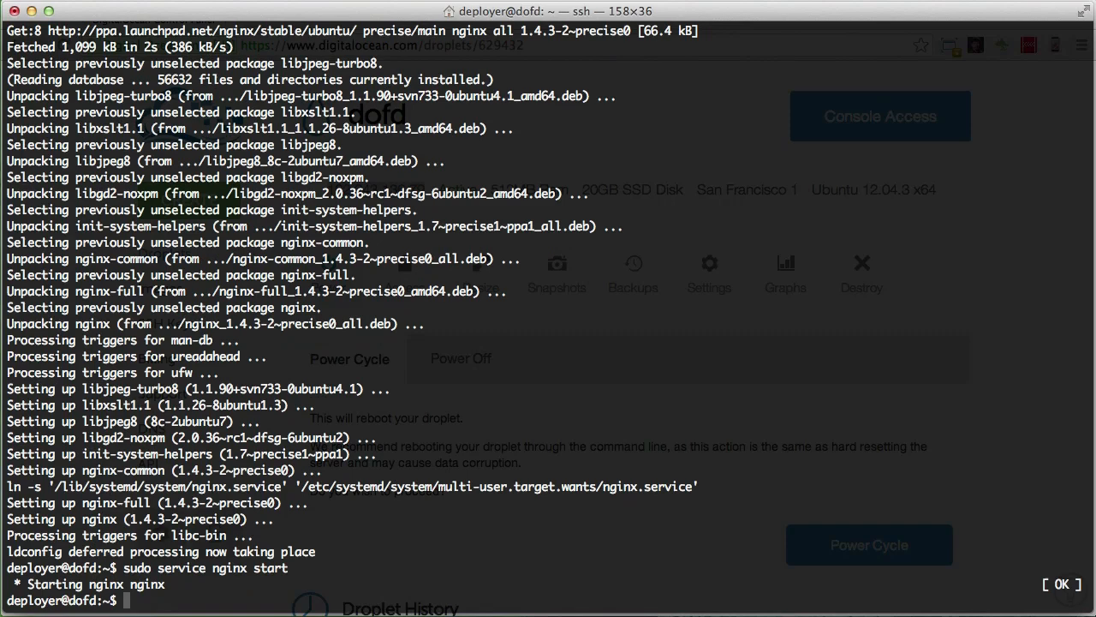
{"action": "mouse_move", "coordinate": [642, 169]}
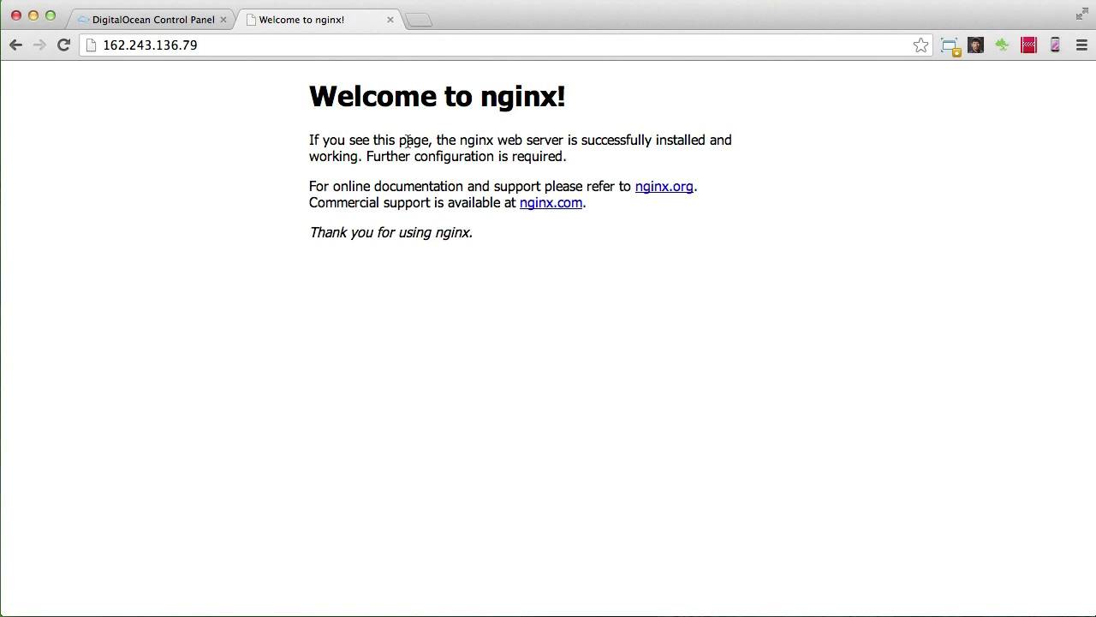
{"action": "mouse_move", "coordinate": [435, 188]}
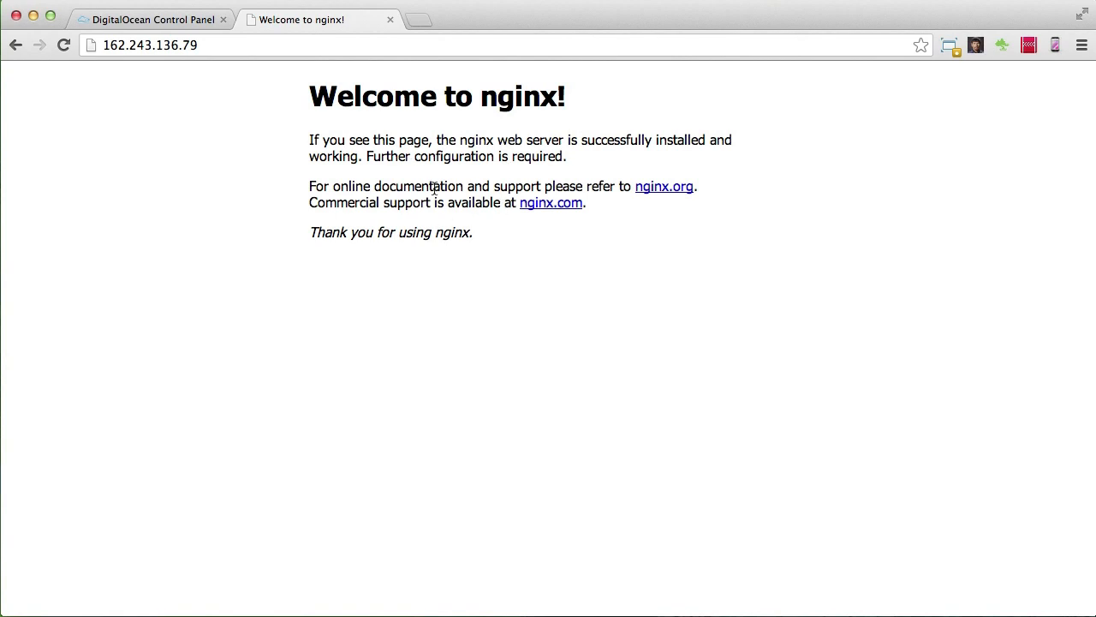
{"action": "mouse_move", "coordinate": [566, 222]}
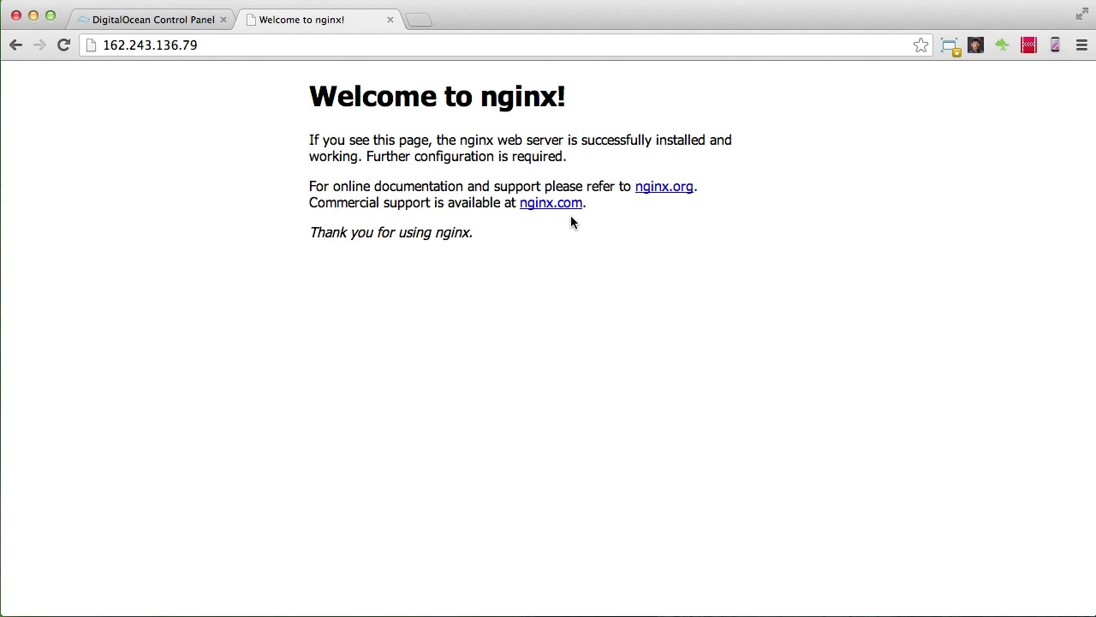
{"action": "mouse_move", "coordinate": [589, 219]}
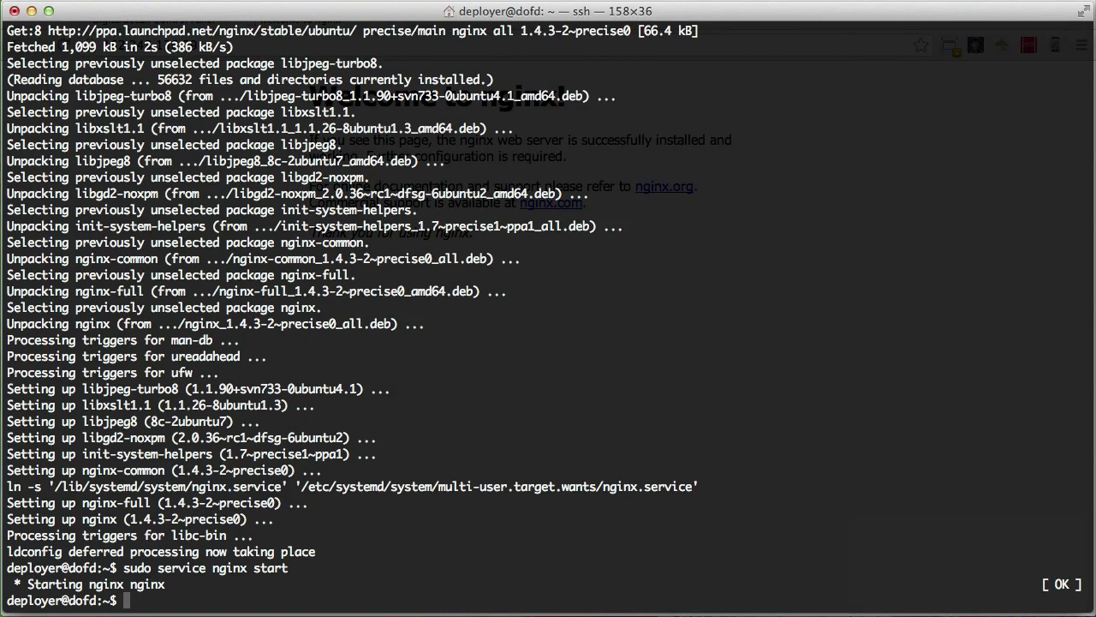
Step: Change into /etc/nginx/sites-enabled and open the default site config in vi
{"action": "type", "text": "cd /etc/nginx"}
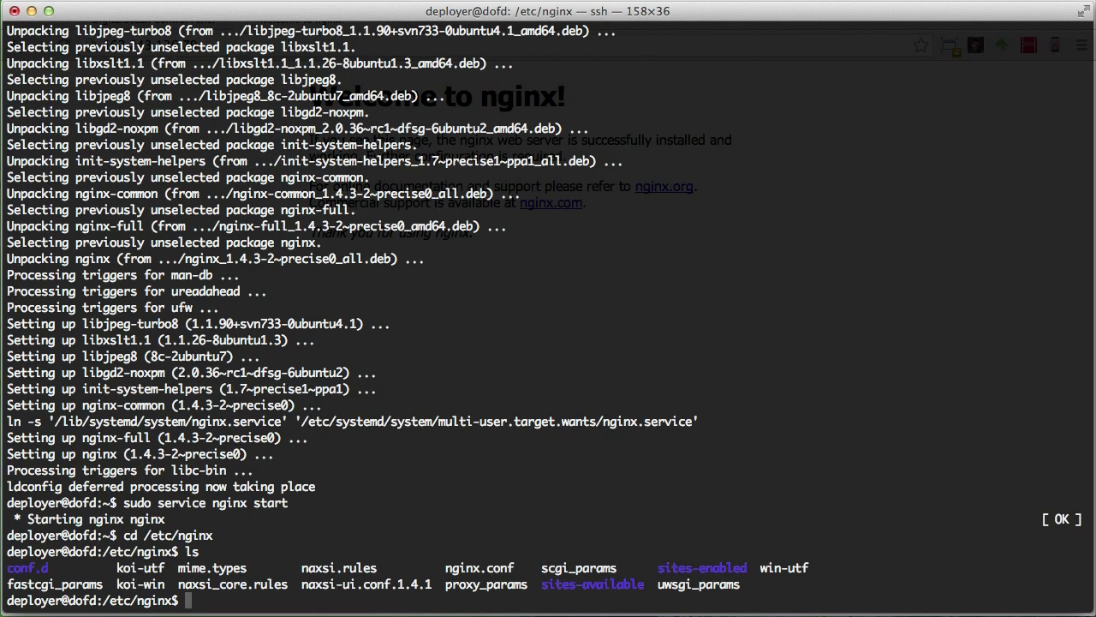
{"action": "type", "text": "cd s"}
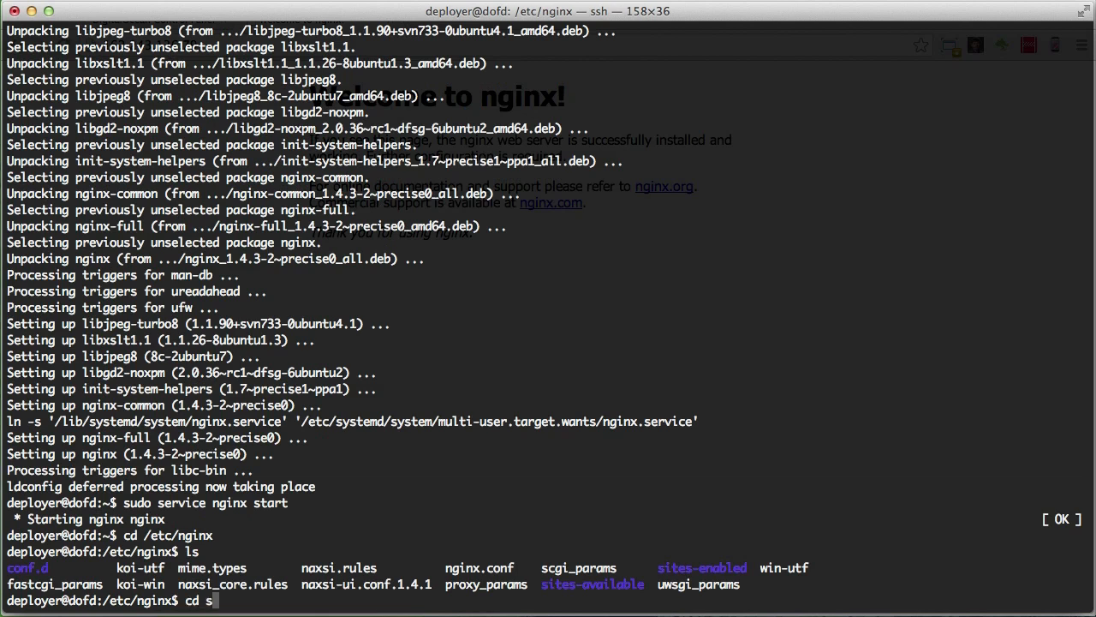
{"action": "type", "text": "i"}
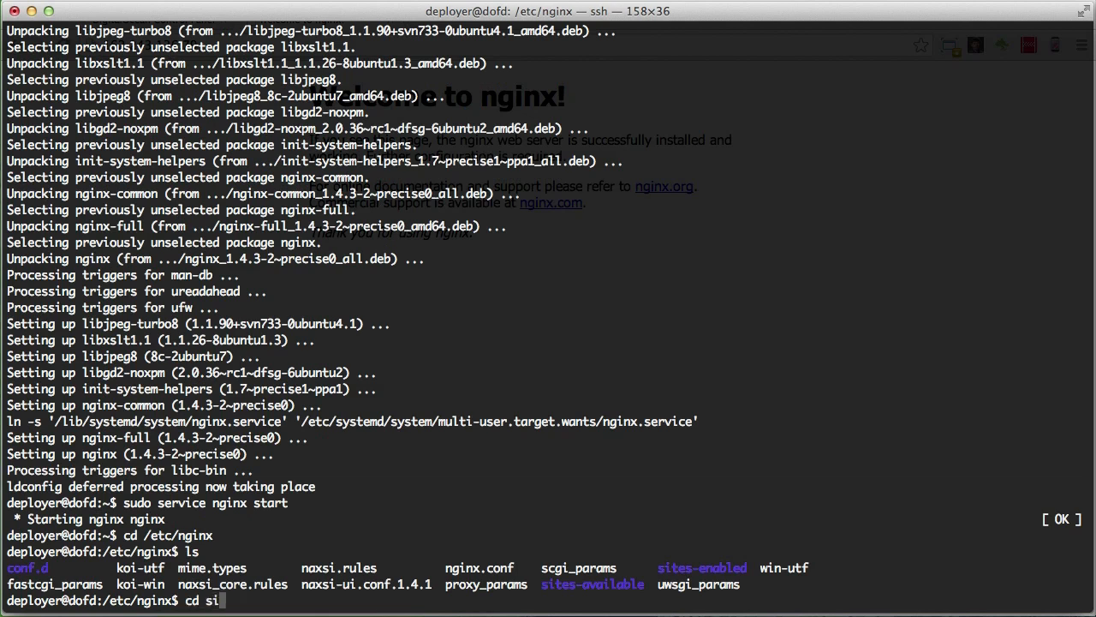
{"action": "type", "text": "tes-enabled"}
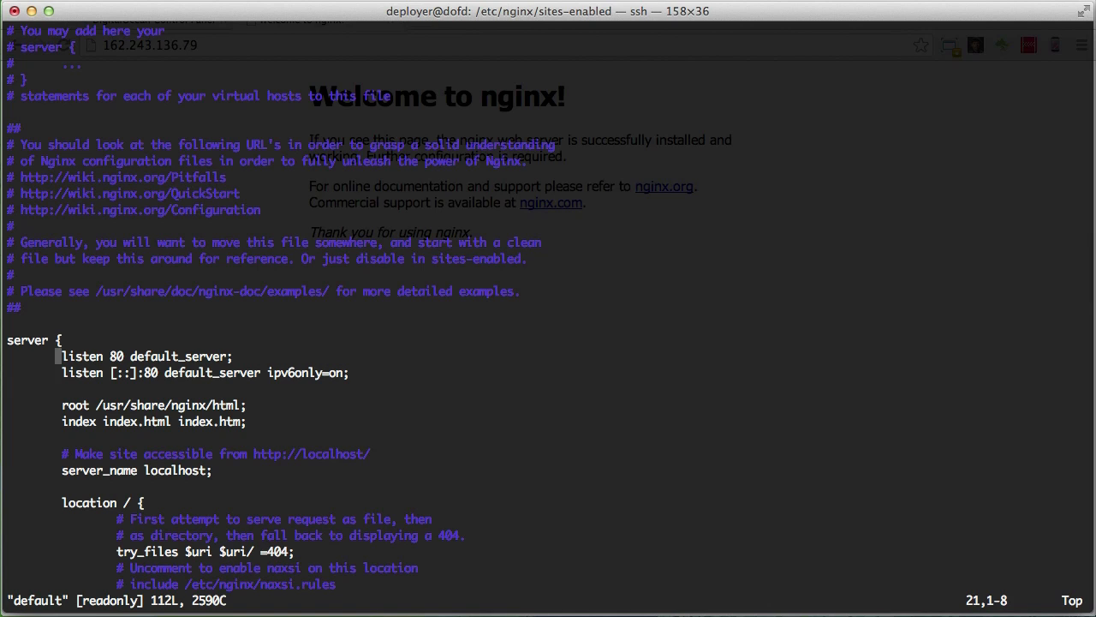
{"action": "key", "text": "Down"}
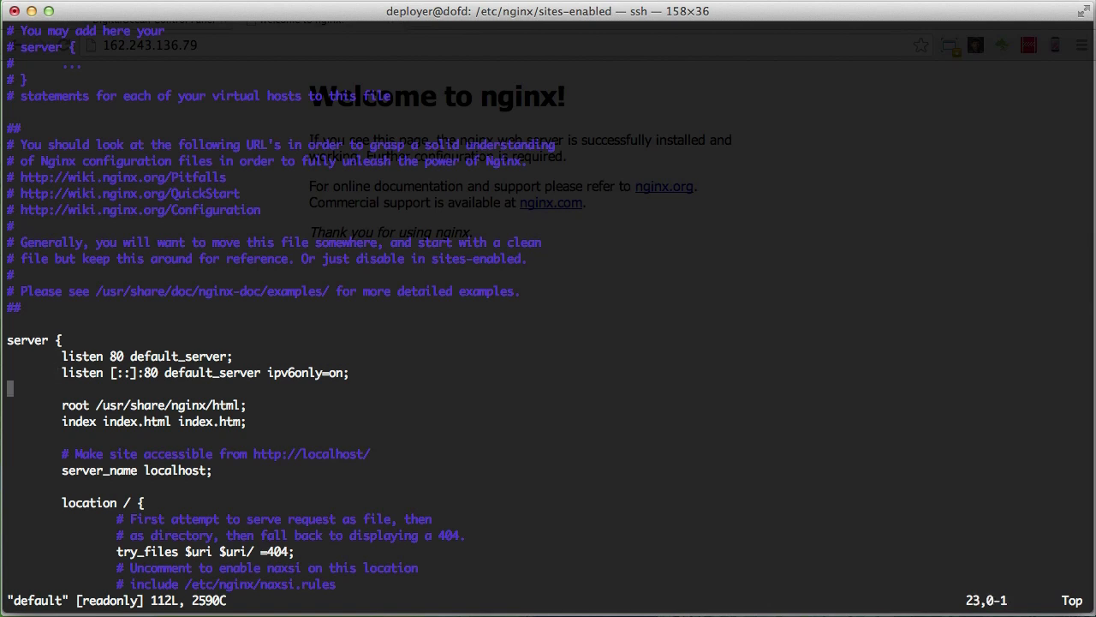
{"action": "scroll", "scroll_direction": "down", "scroll_amount": 3}
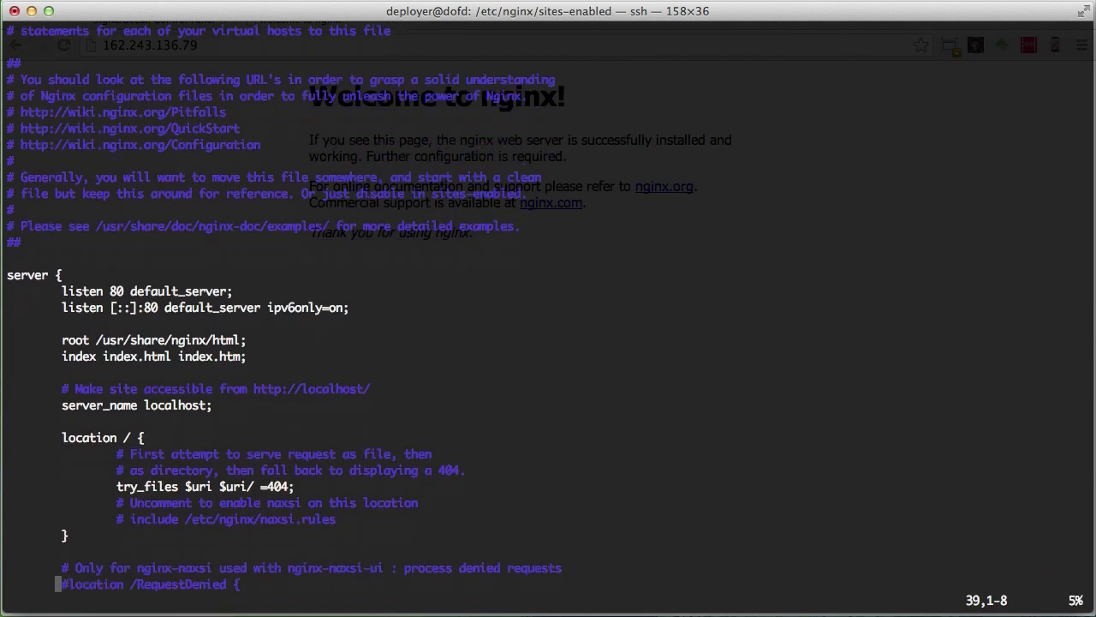
{"action": "scroll", "scroll_direction": "down", "scroll_amount": 3}
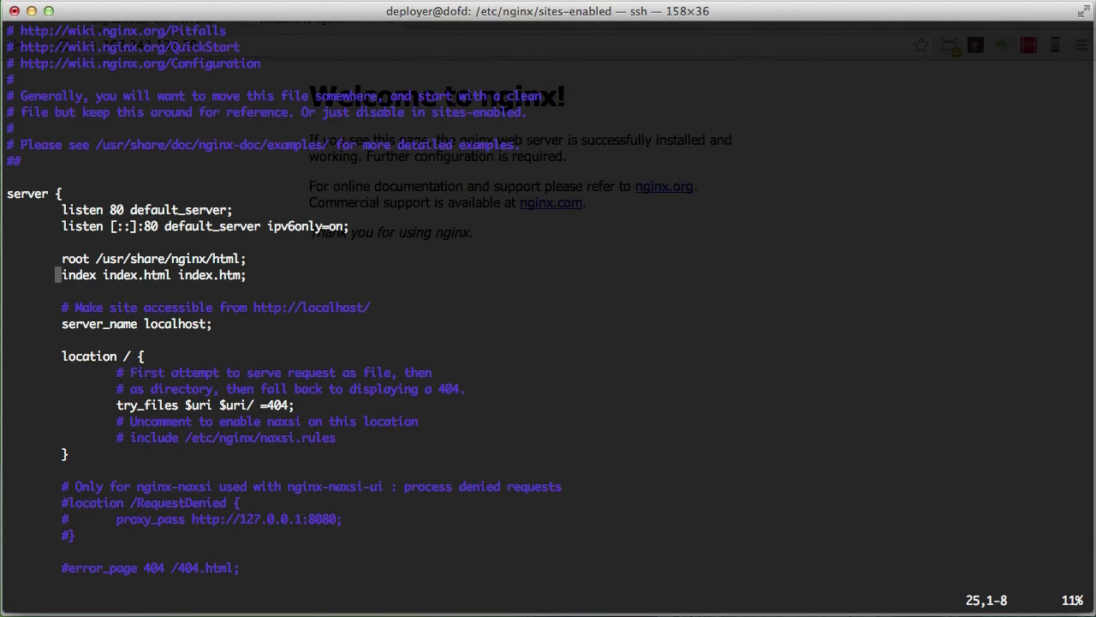
{"action": "key", "text": "Up"}
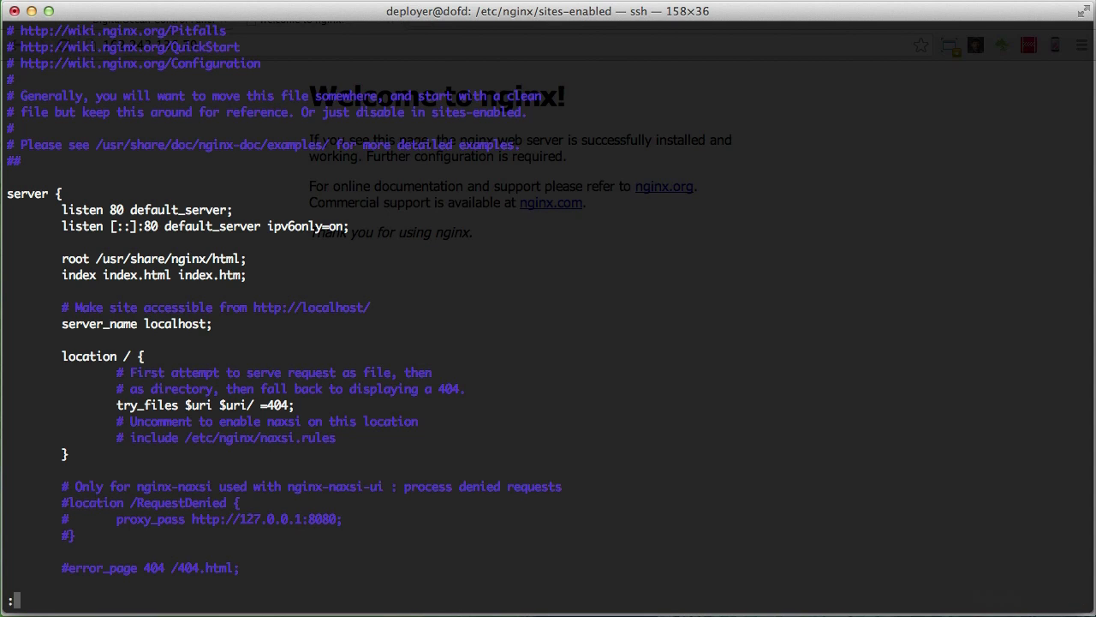
Step: Quit vi, change to /usr/share/nginx/html, list its files and cat index.html
{"action": "type", "text": "q"}
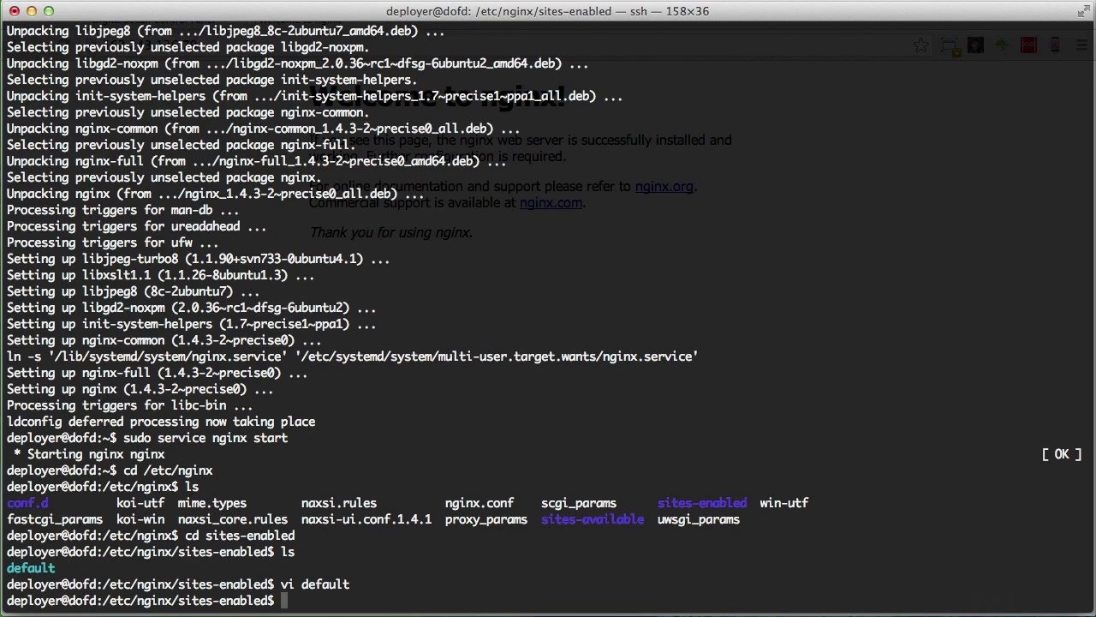
{"action": "type", "text": "cd /usr/share/nginx/htm"}
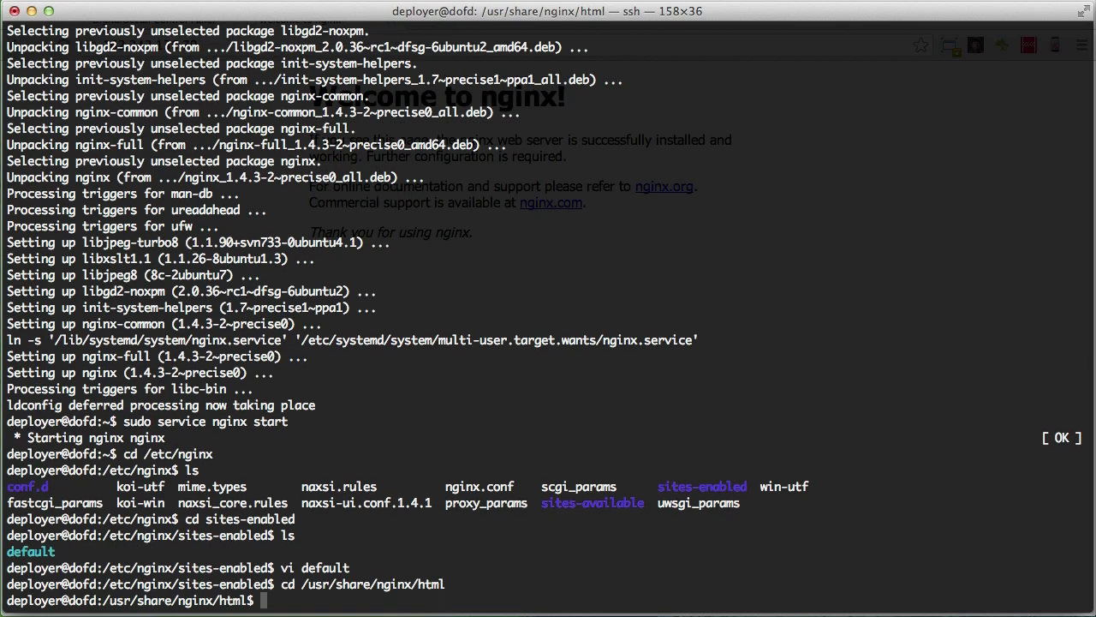
{"action": "type", "text": "ls"}
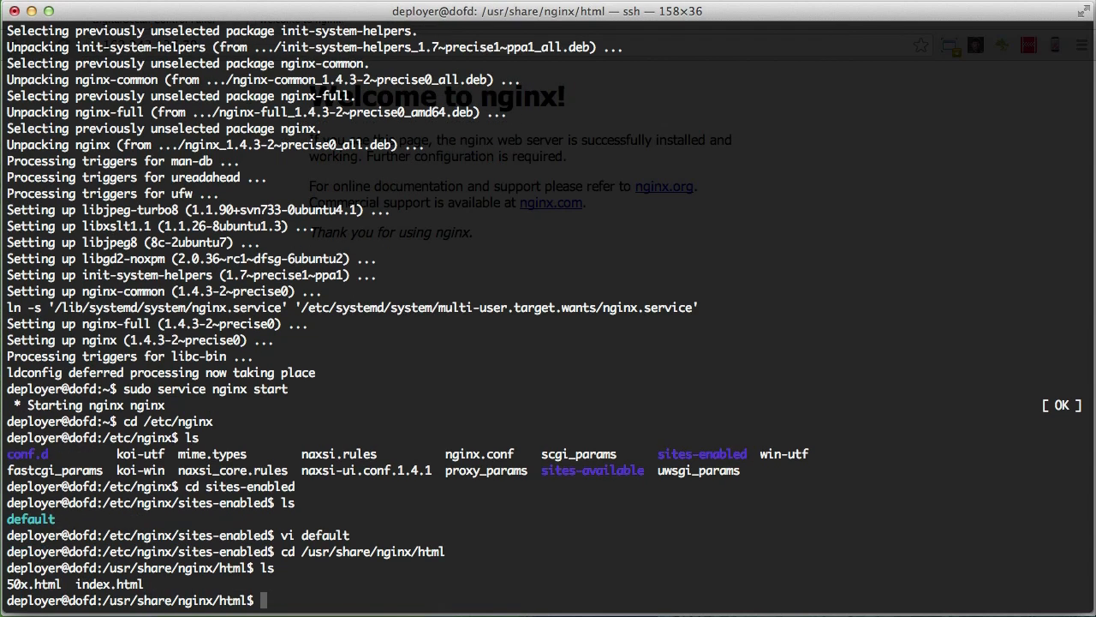
{"action": "type", "text": "cat int"}
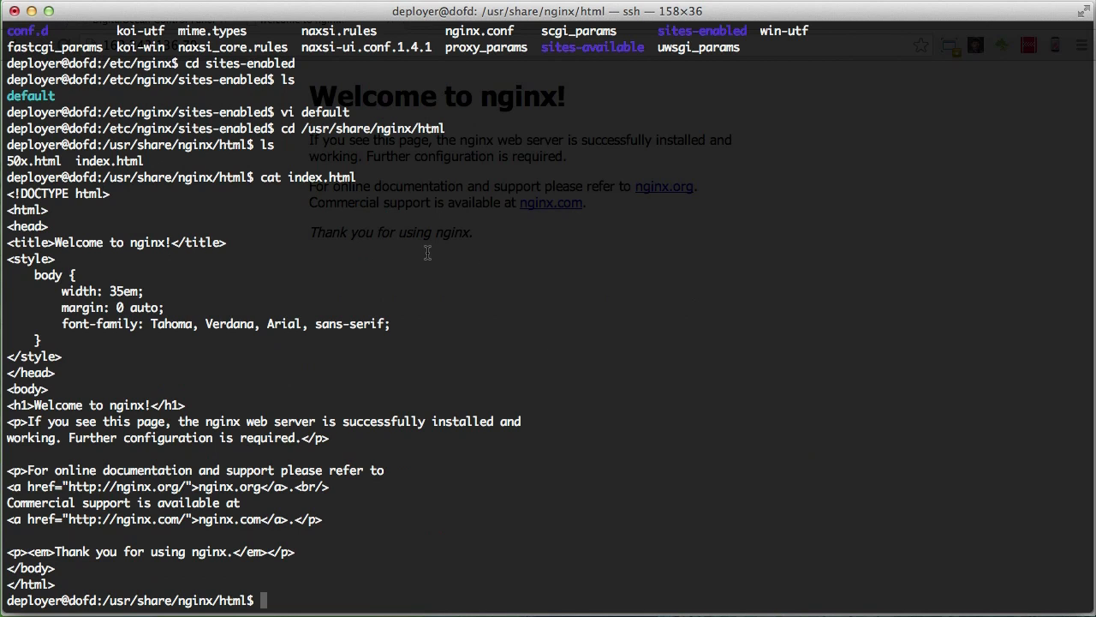
{"action": "mouse_move", "coordinate": [58, 230]}
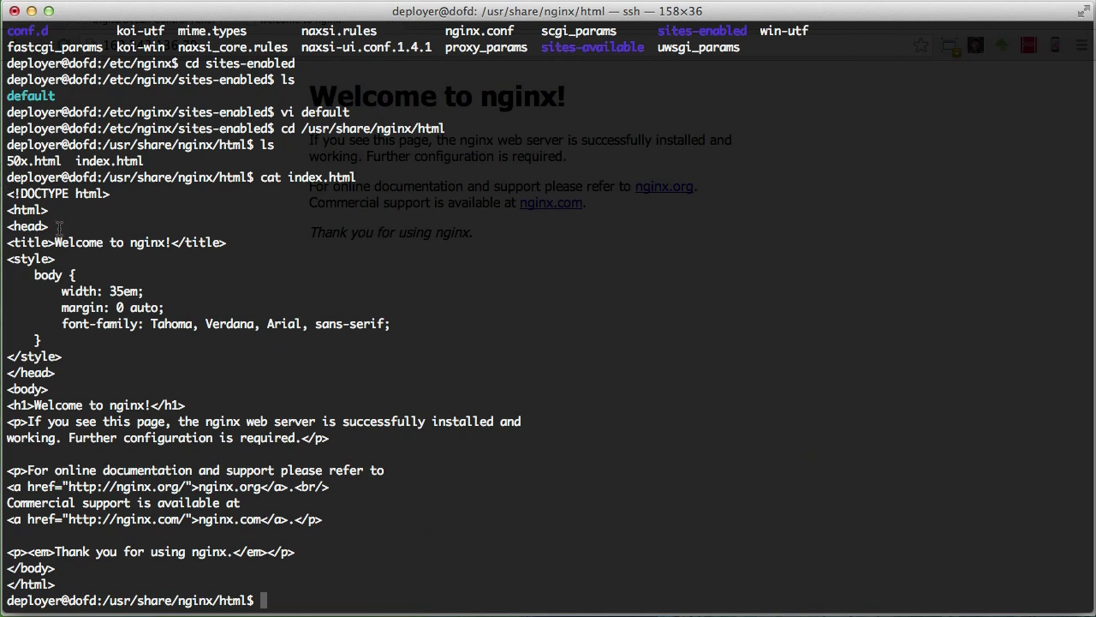
{"action": "mouse_move", "coordinate": [45, 294]}
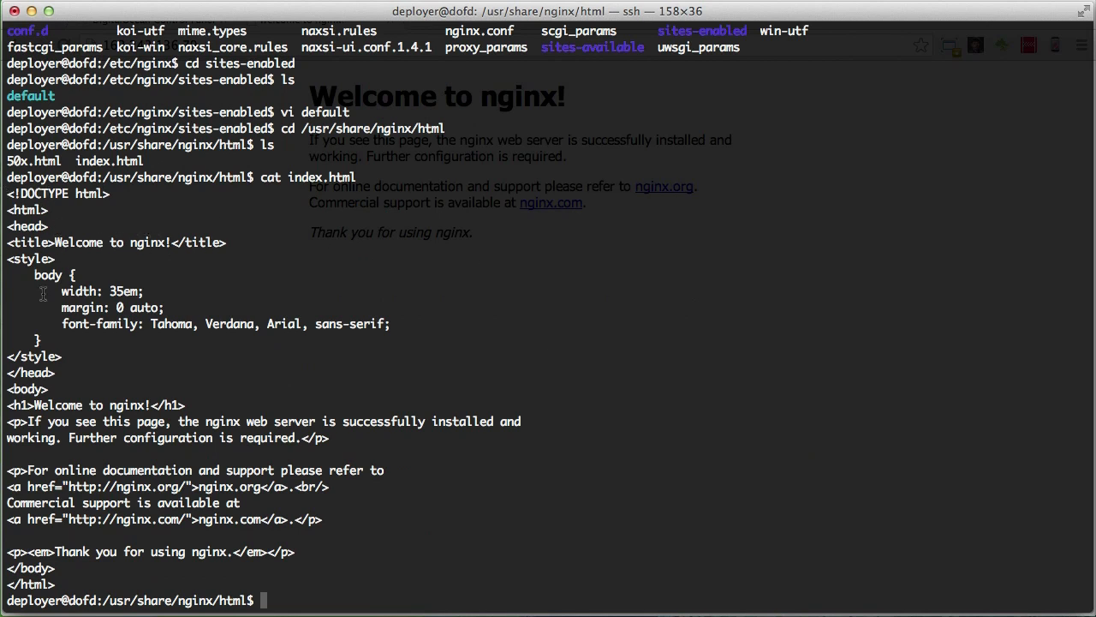